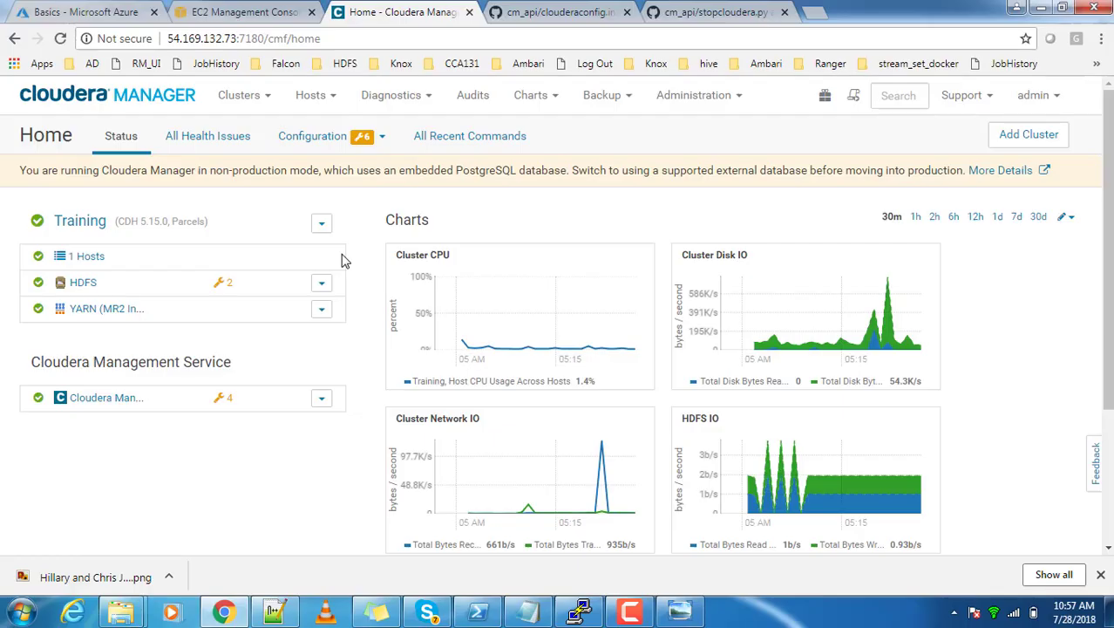
{"action": "mouse_move", "coordinate": [80, 221]}
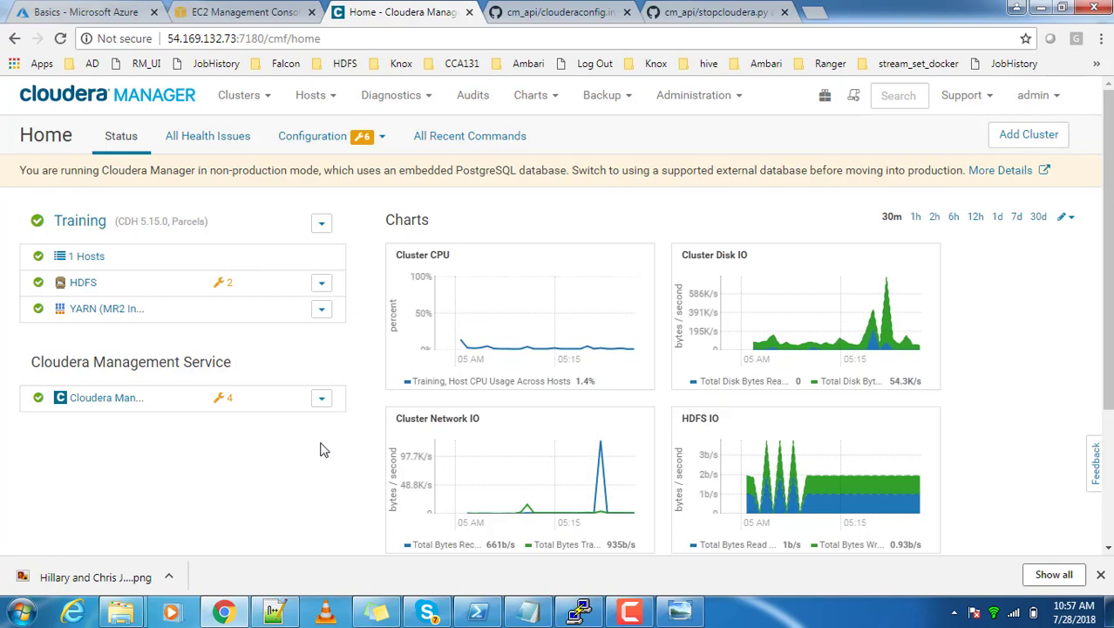
{"action": "mouse_move", "coordinate": [136, 252]}
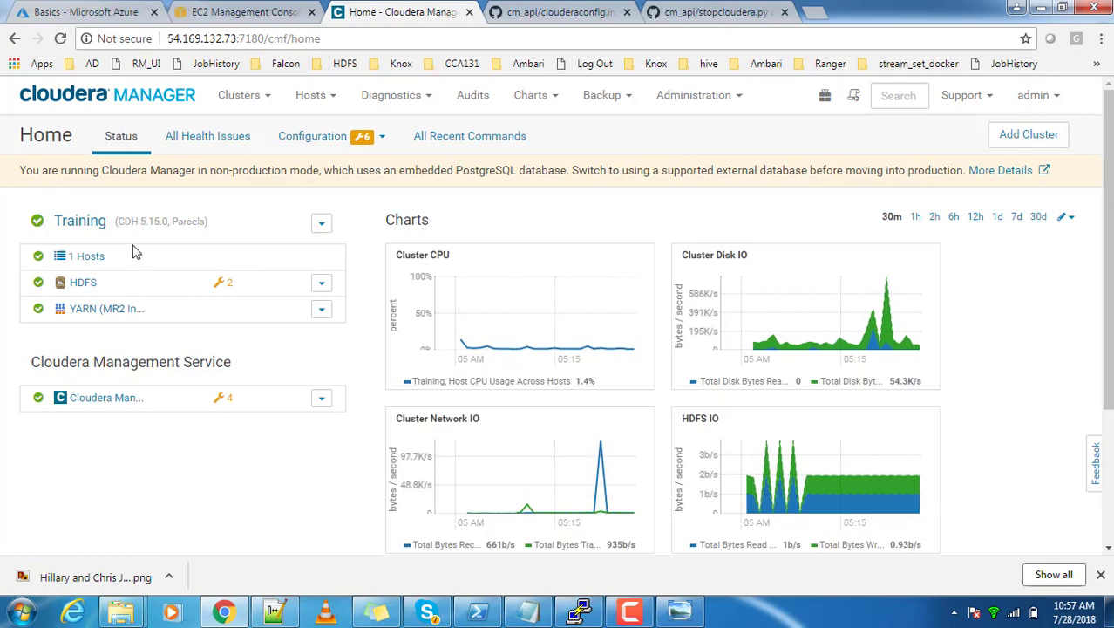
Select the 'yum install python-pip' line in the notes and bring the PuTTY python_scripts session forward.
{"action": "double_click", "coordinate": [148, 221]}
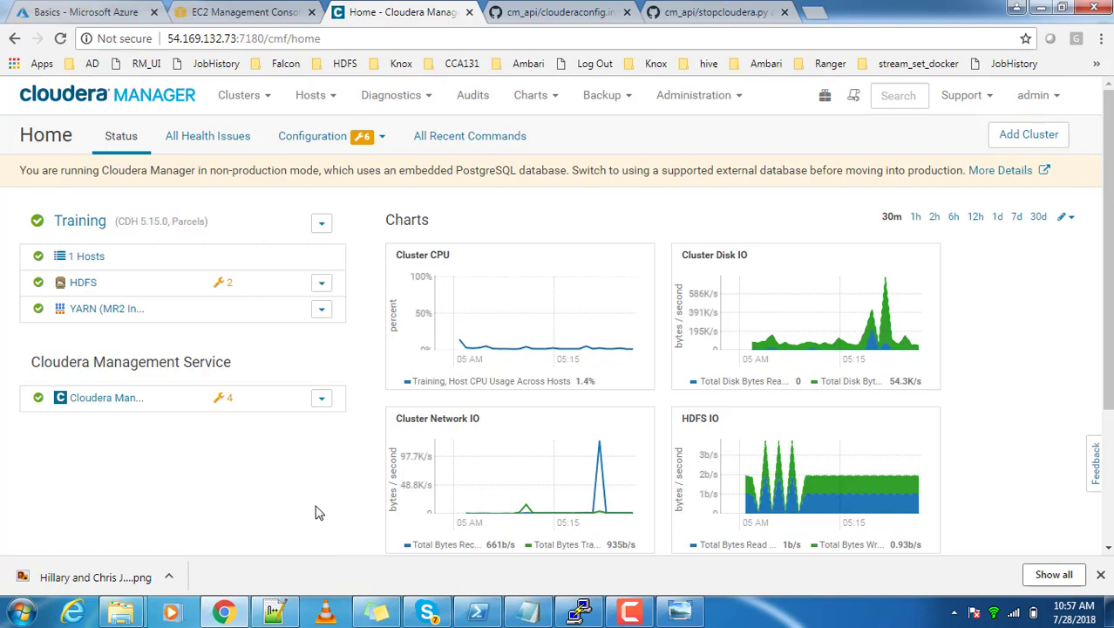
{"action": "left_click", "coordinate": [579, 611]}
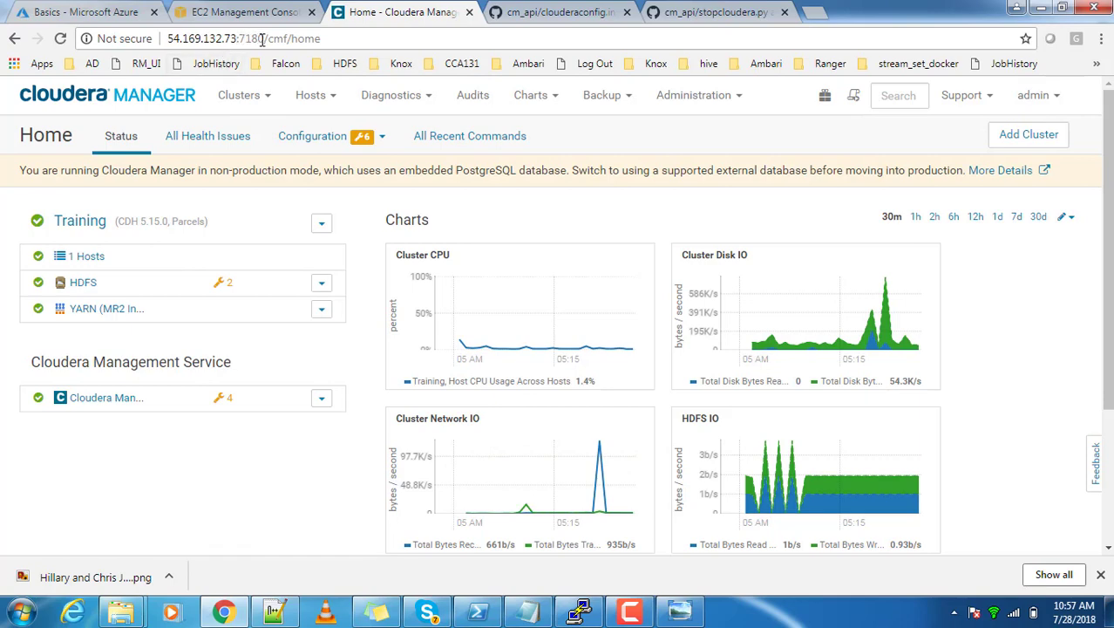
{"action": "left_click", "coordinate": [236, 39]}
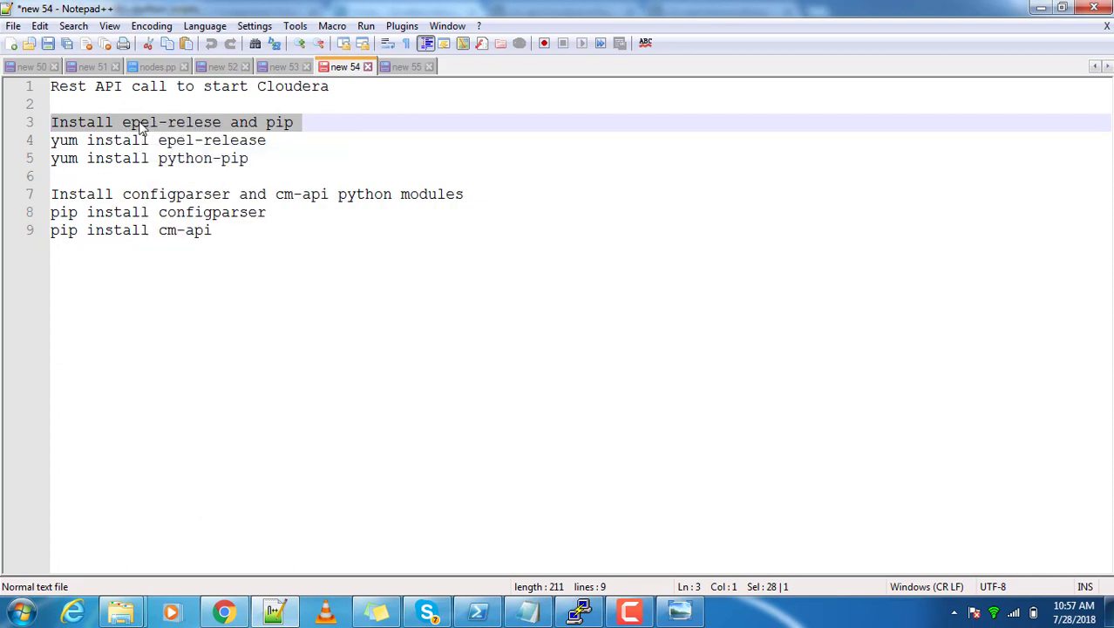
{"action": "left_click", "coordinate": [224, 158]}
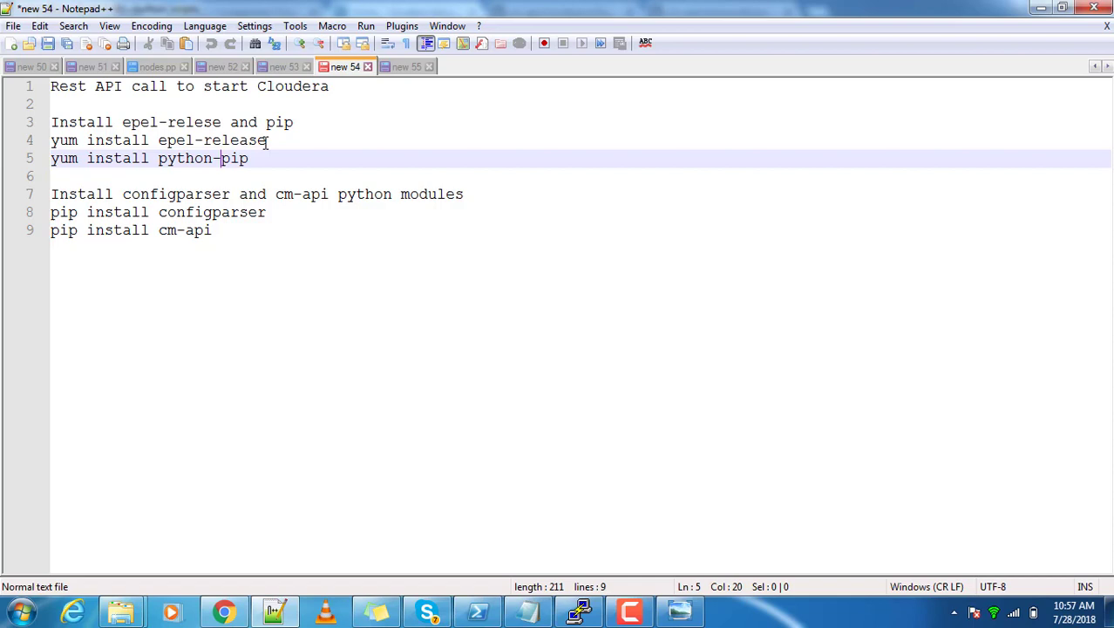
{"action": "mouse_move", "coordinate": [265, 158]}
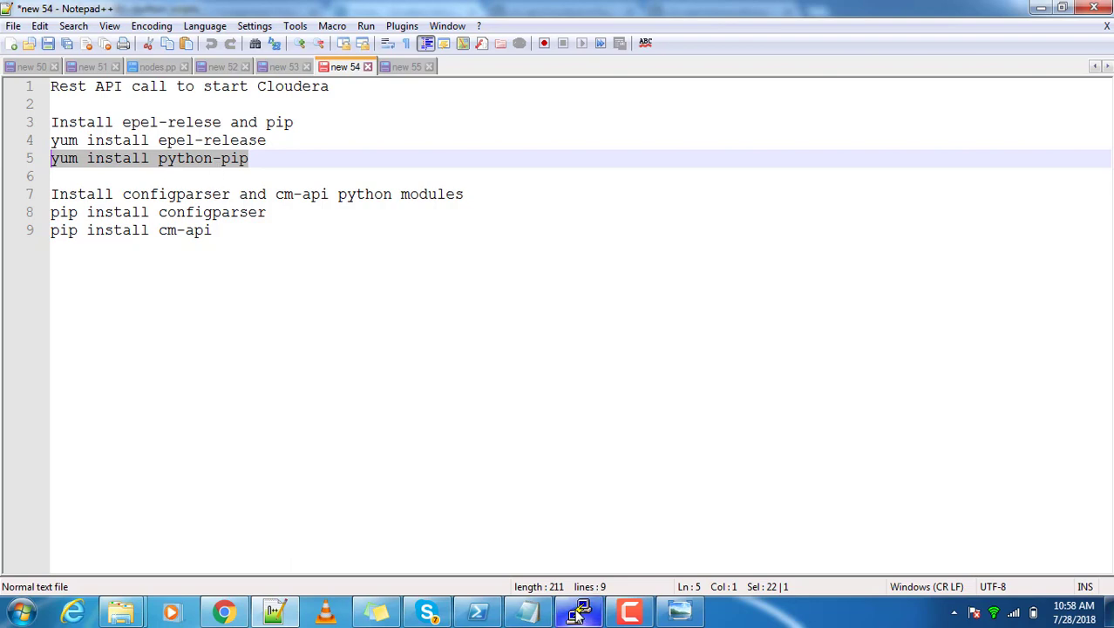
{"action": "left_click", "coordinate": [579, 611]}
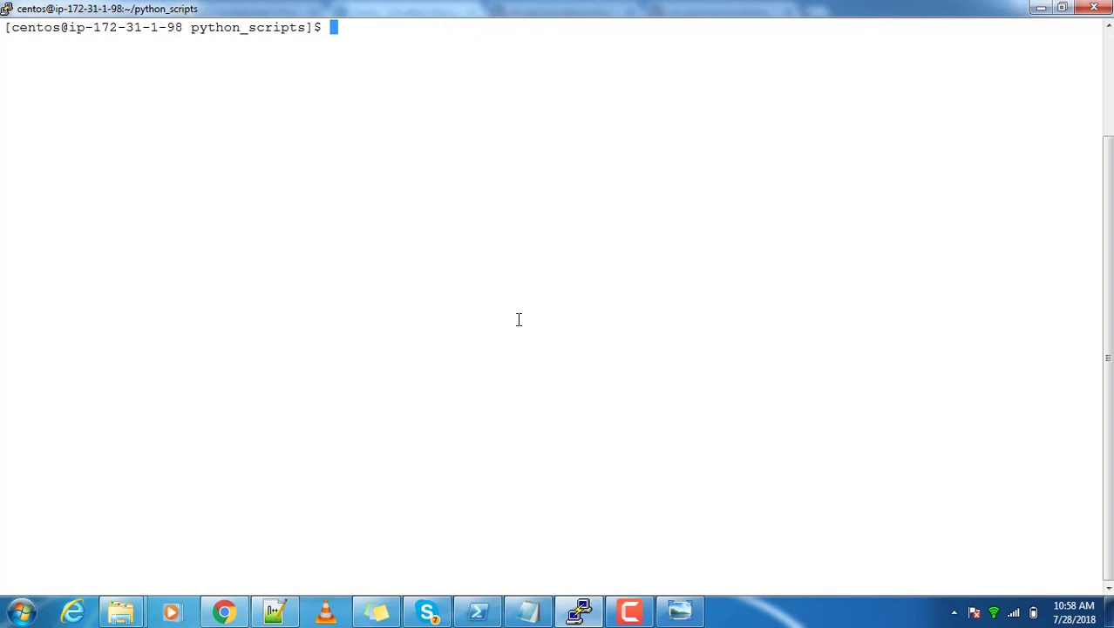
Become root with sudo su, install epel-release answering y, and start installing python-pip.
{"action": "type", "text": "pip"}
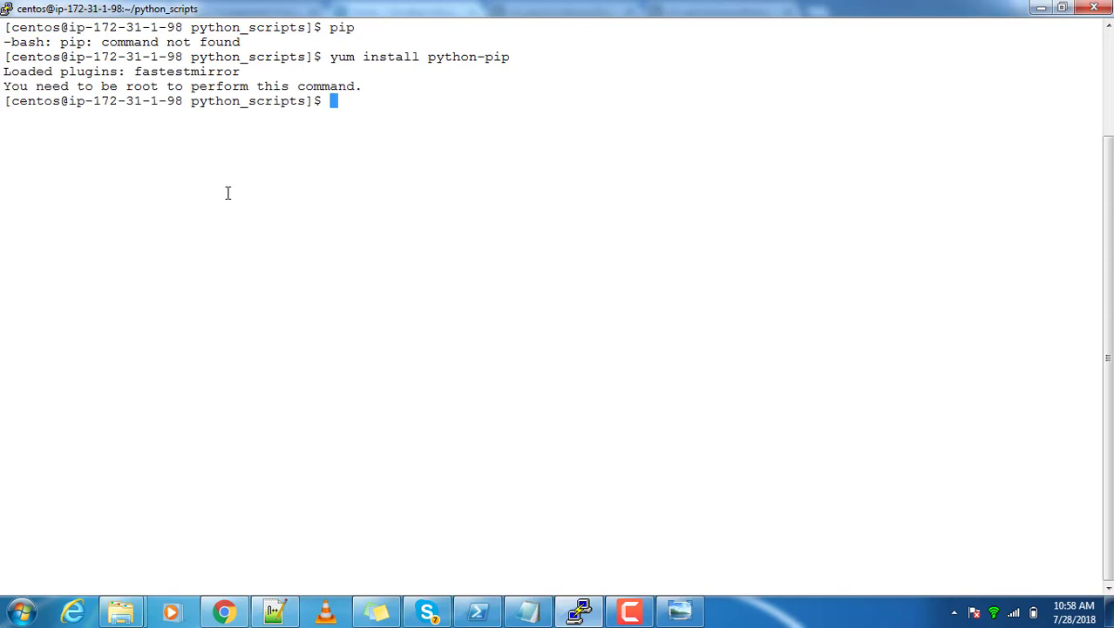
{"action": "mouse_move", "coordinate": [364, 90]}
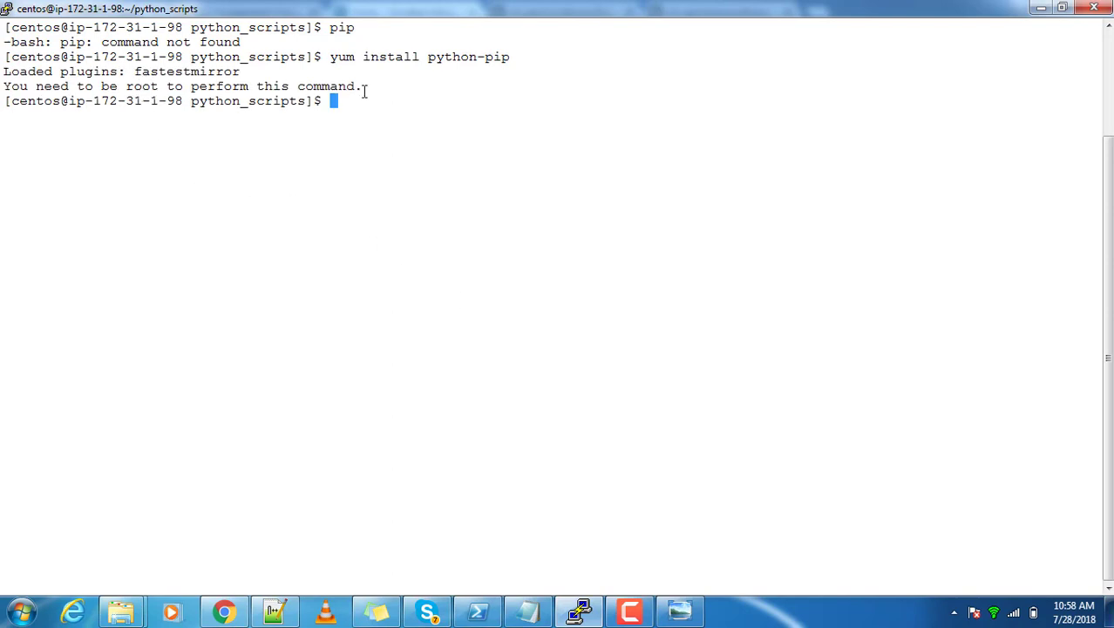
{"action": "type", "text": "sudo su -"}
{"action": "type", "text": "yum install python-pip"}
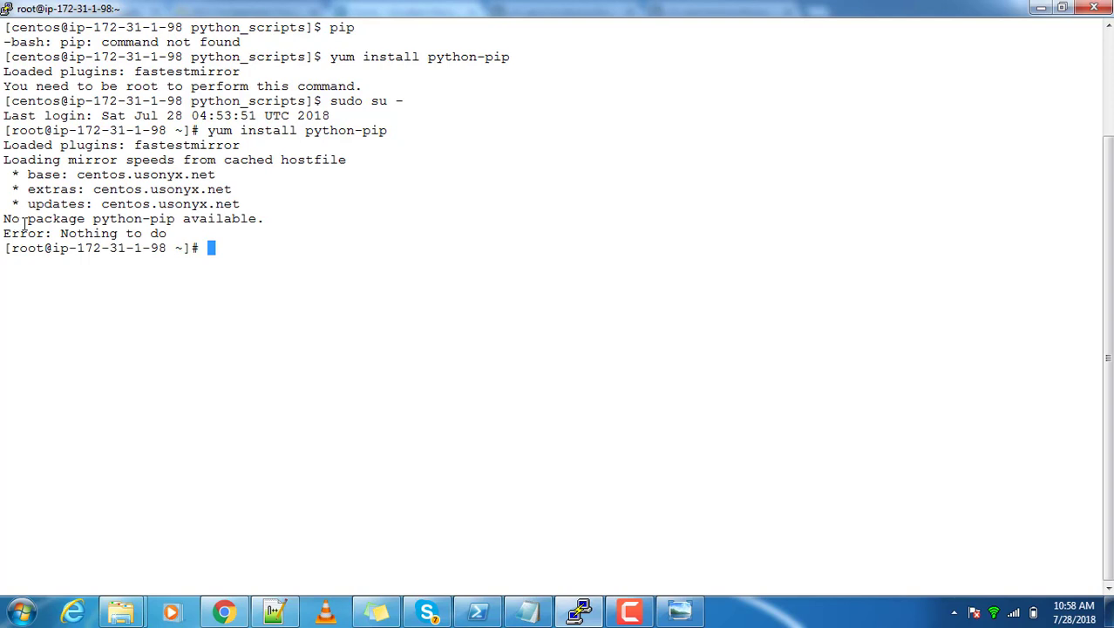
{"action": "mouse_move", "coordinate": [345, 435]}
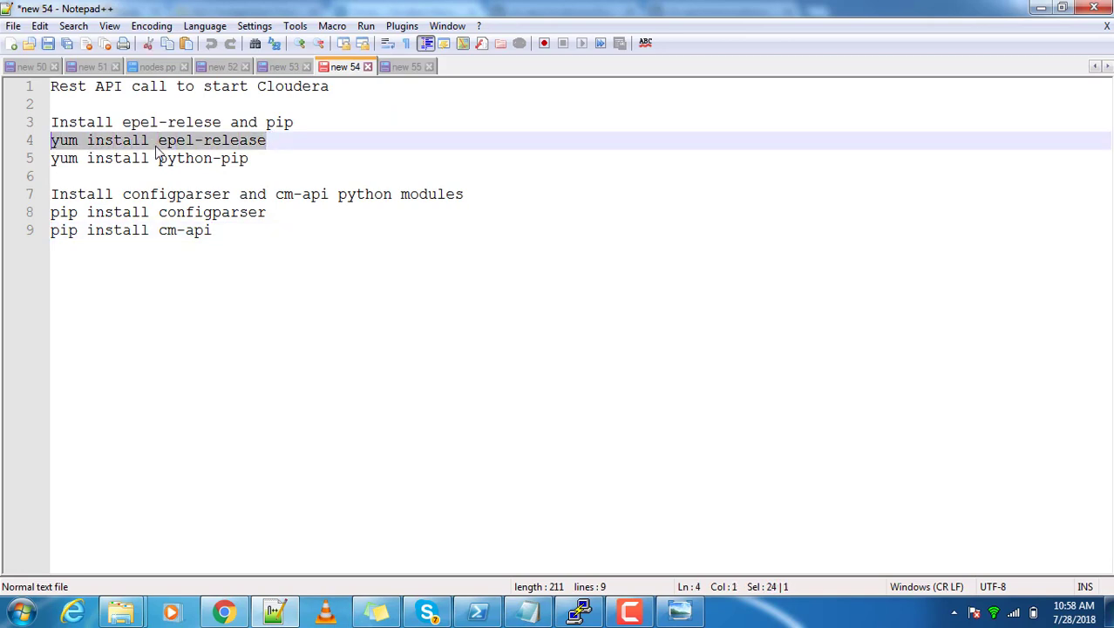
{"action": "mouse_move", "coordinate": [585, 501]}
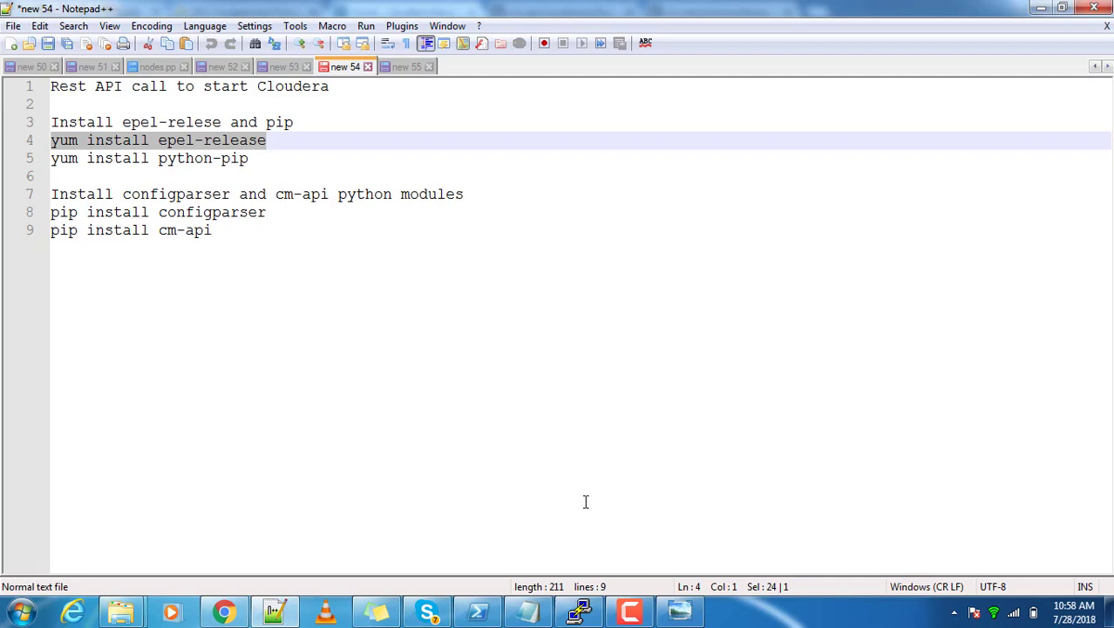
{"action": "left_click", "coordinate": [578, 610]}
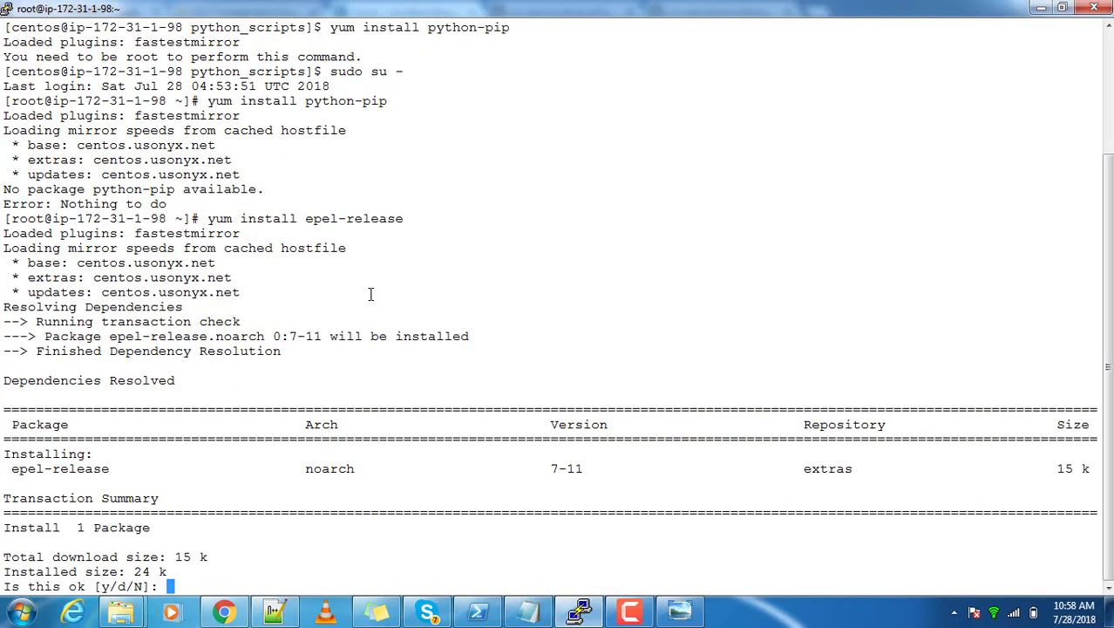
{"action": "type", "text": "y"}
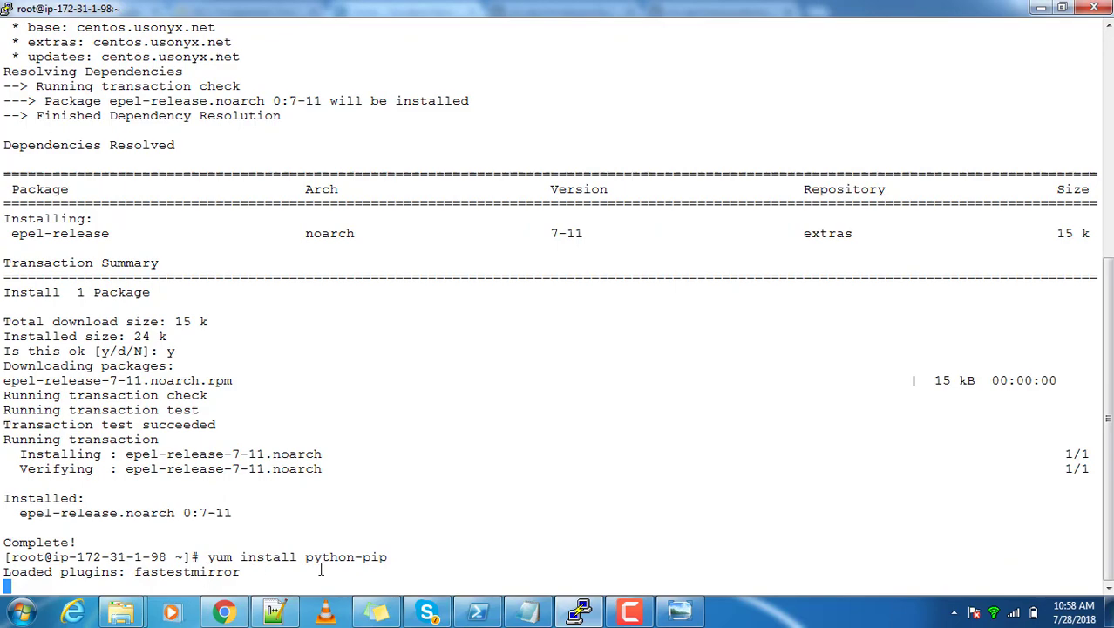
{"action": "scroll", "scroll_direction": "down", "scroll_amount": 3}
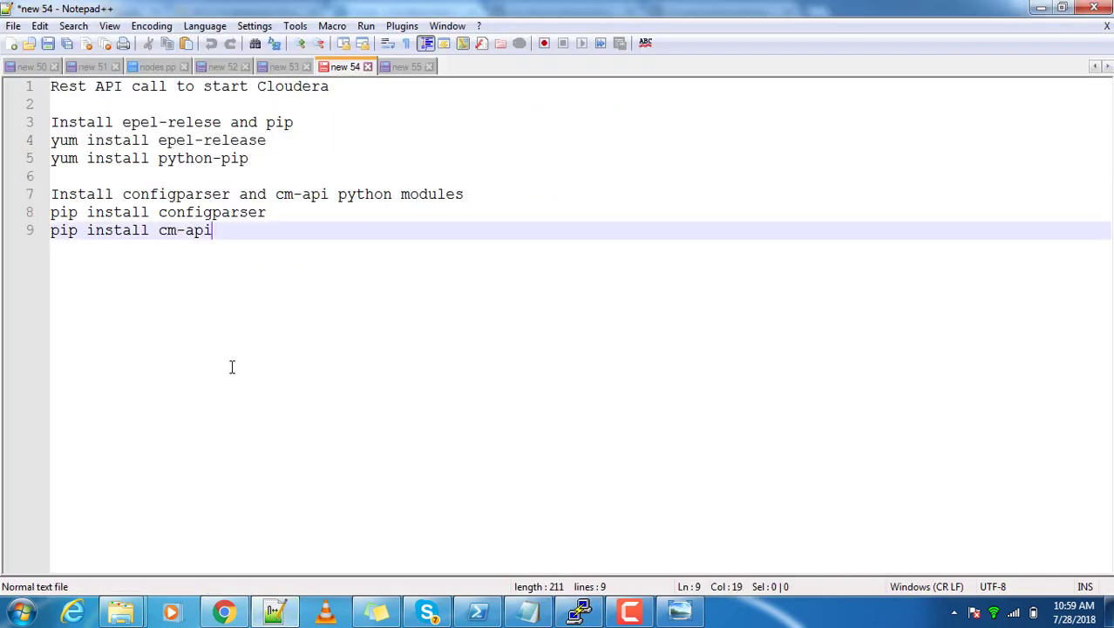
{"action": "mouse_move", "coordinate": [177, 199]}
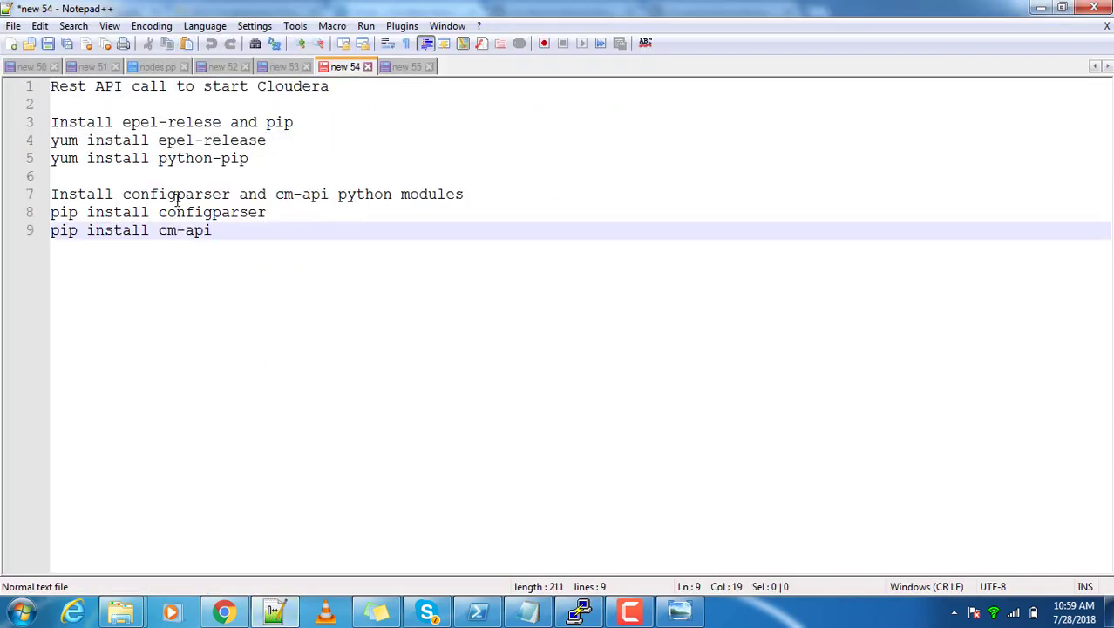
Install configparser 3.5.0 and cm-api 19.1.1 with pip, then log out and list python_scripts.
{"action": "double_click", "coordinate": [317, 194]}
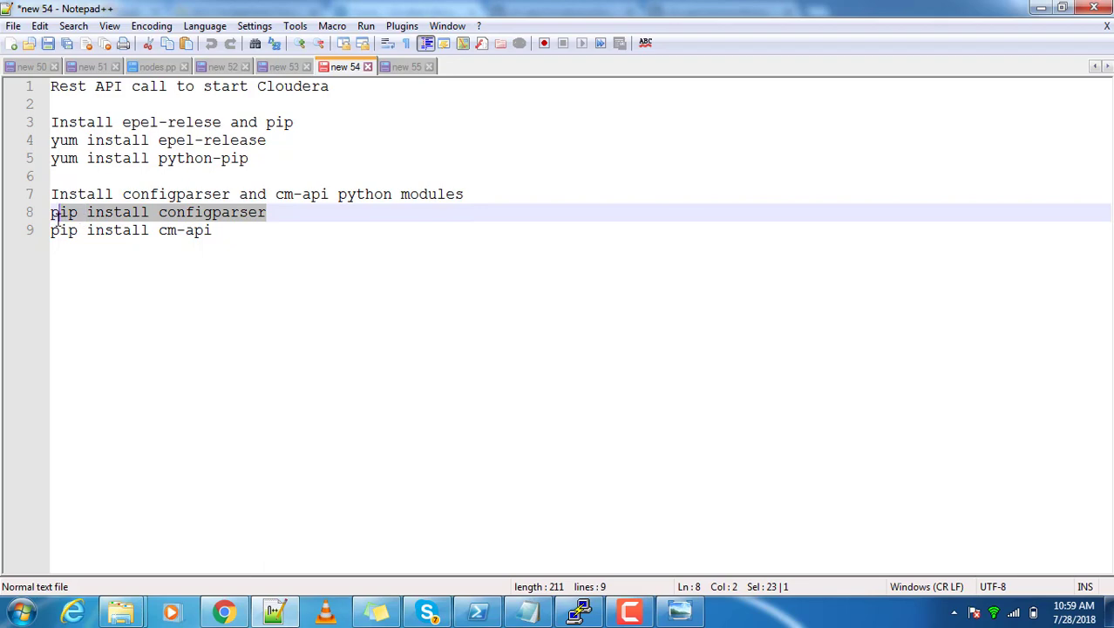
{"action": "right_click", "coordinate": [156, 212]}
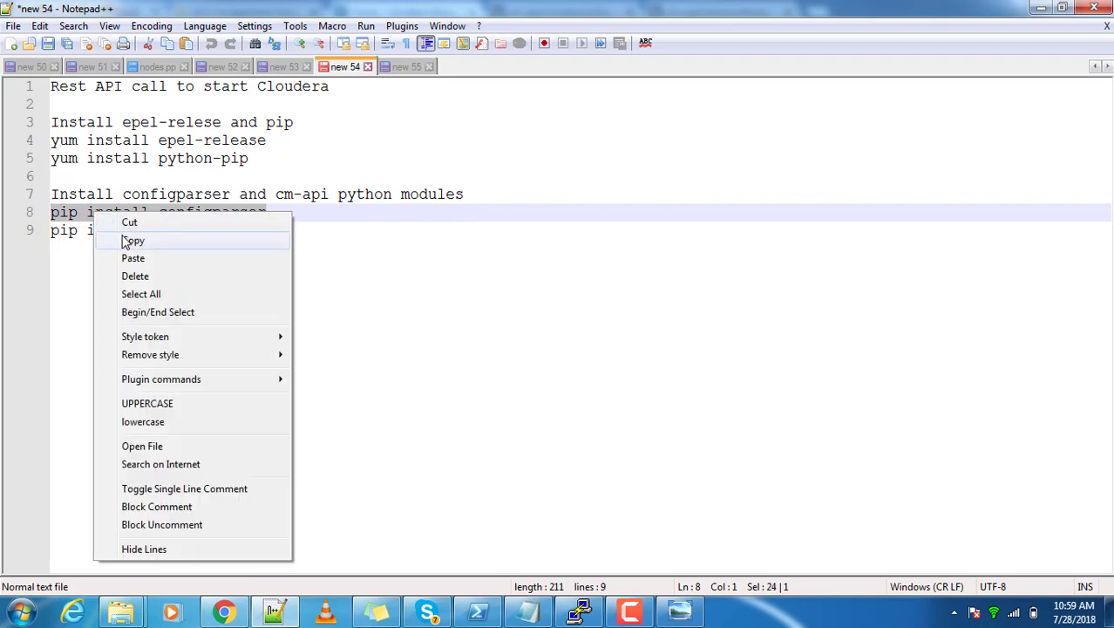
{"action": "left_click", "coordinate": [133, 241]}
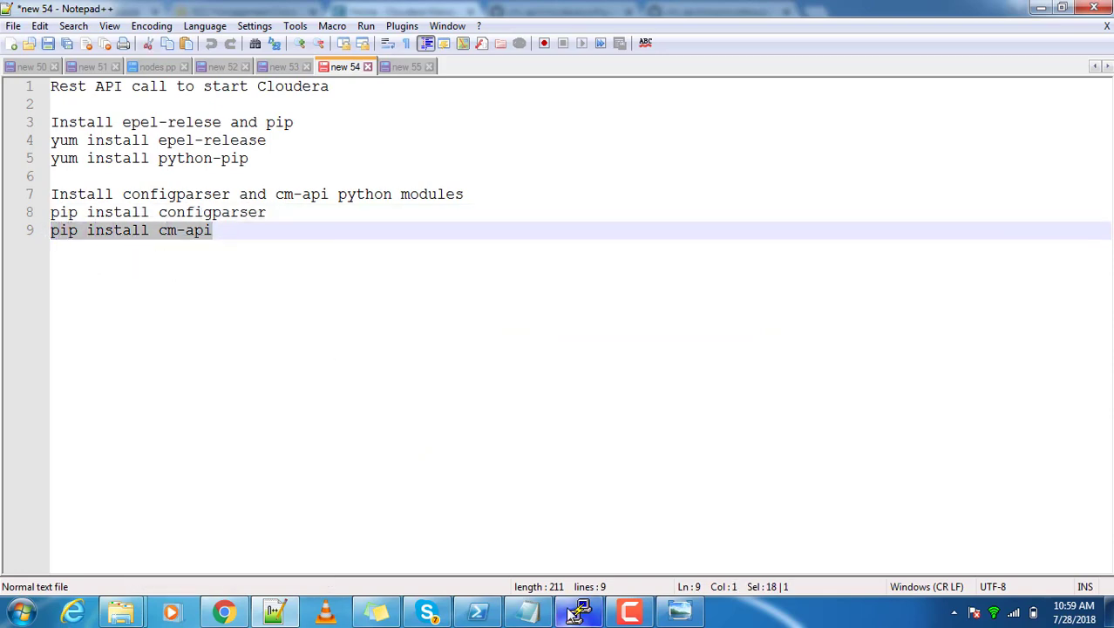
{"action": "left_click", "coordinate": [578, 610]}
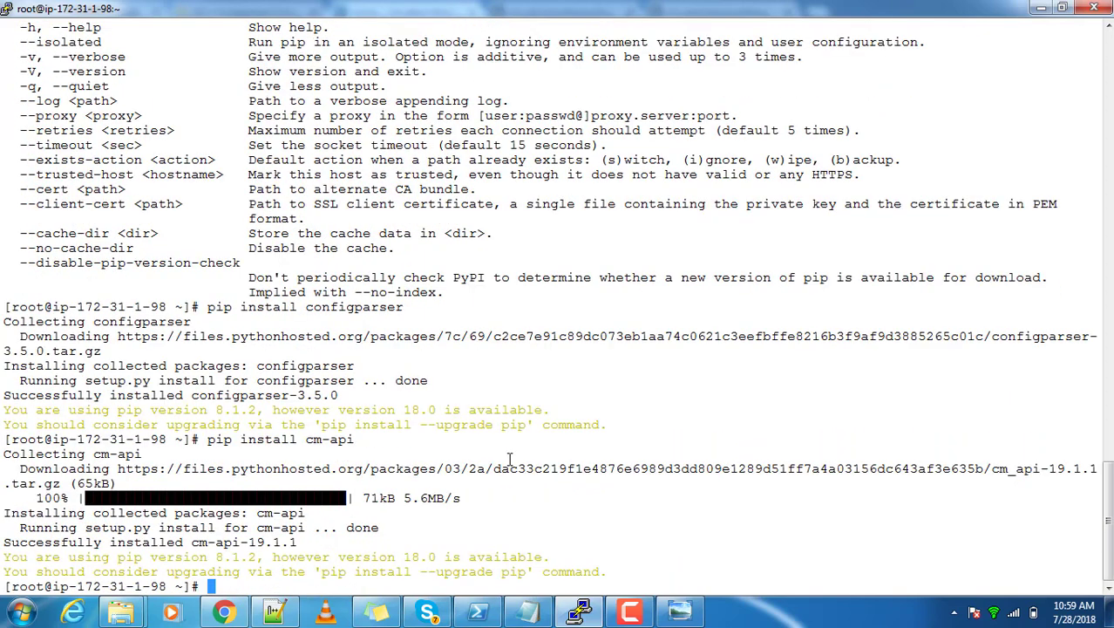
{"action": "type", "text": "logout"}
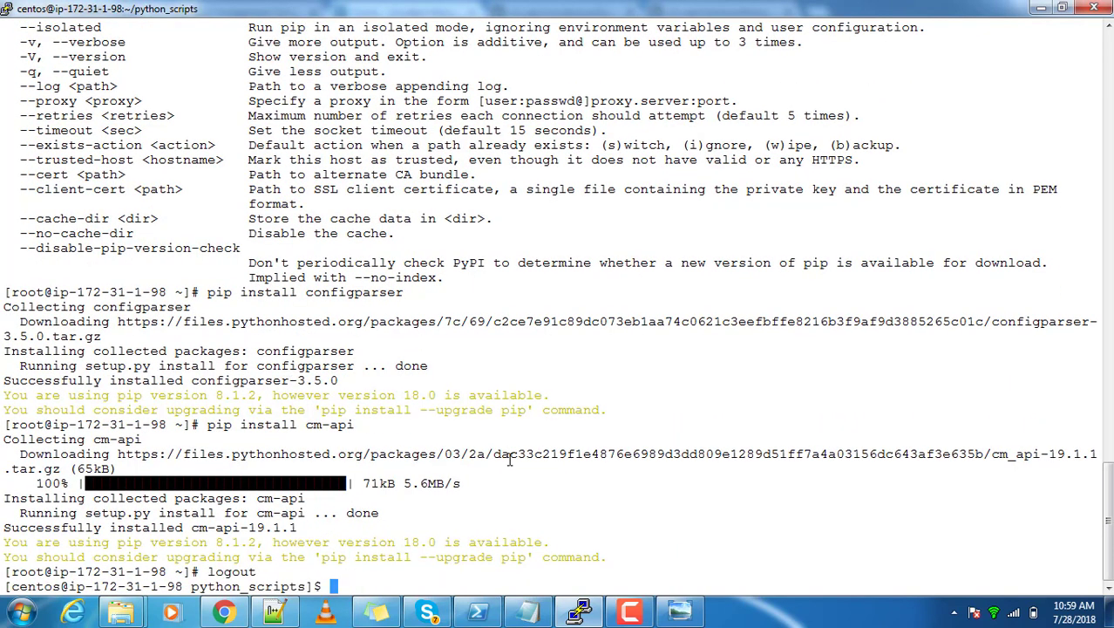
{"action": "type", "text": "ls"}
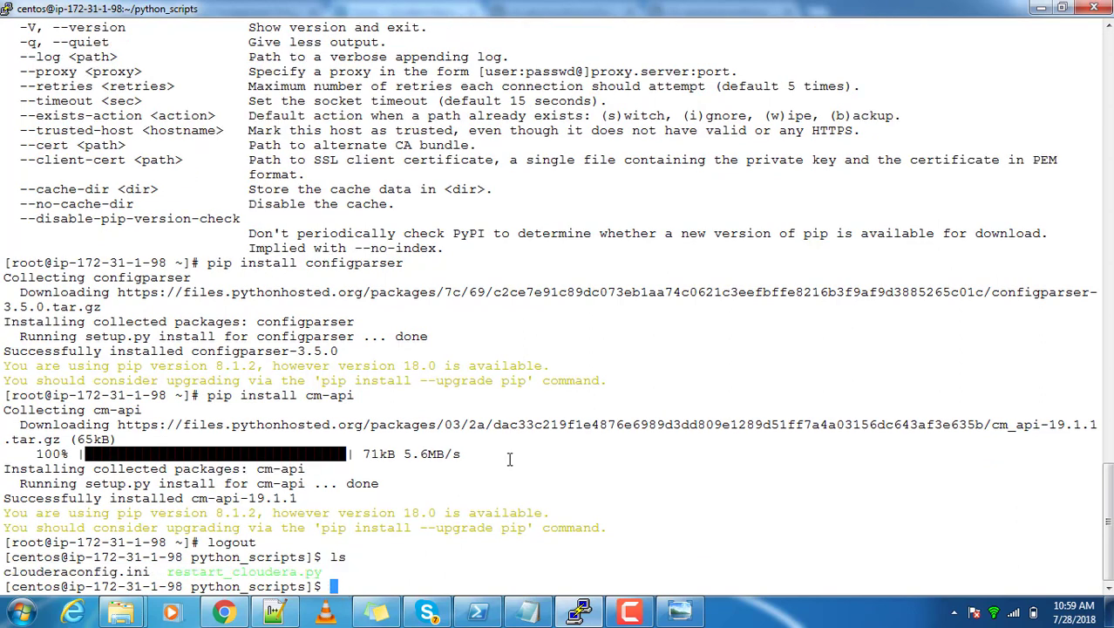
Open clouderaconfig.ini in vim to review the CM host, admin credentials and cluster name Training.
{"action": "type", "text": "vim"}
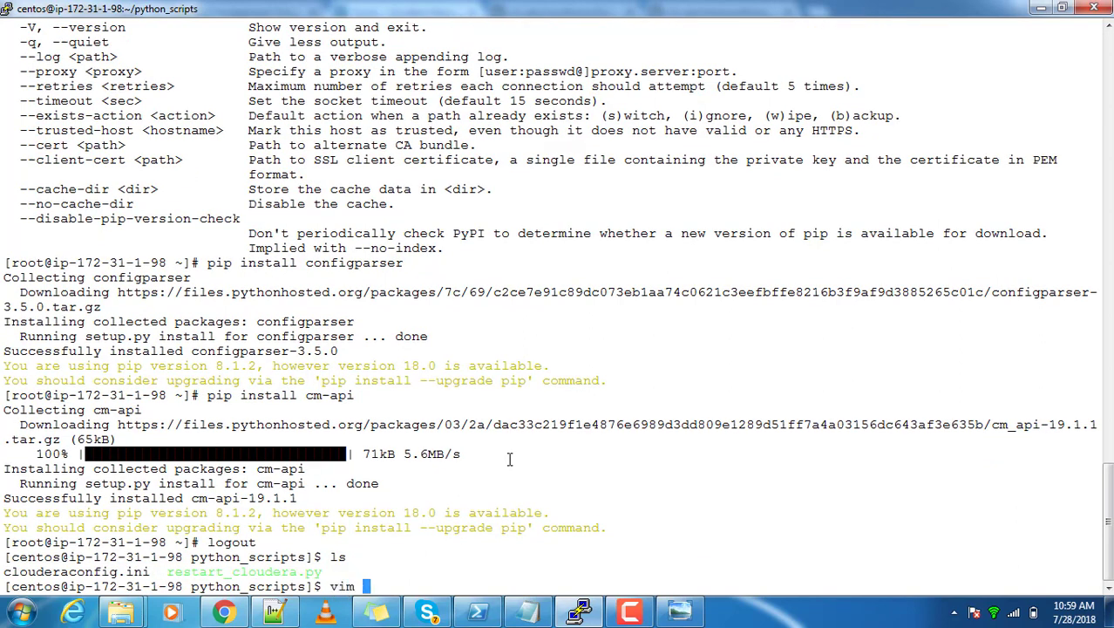
{"action": "type", "text": "restart_cloudera.py"}
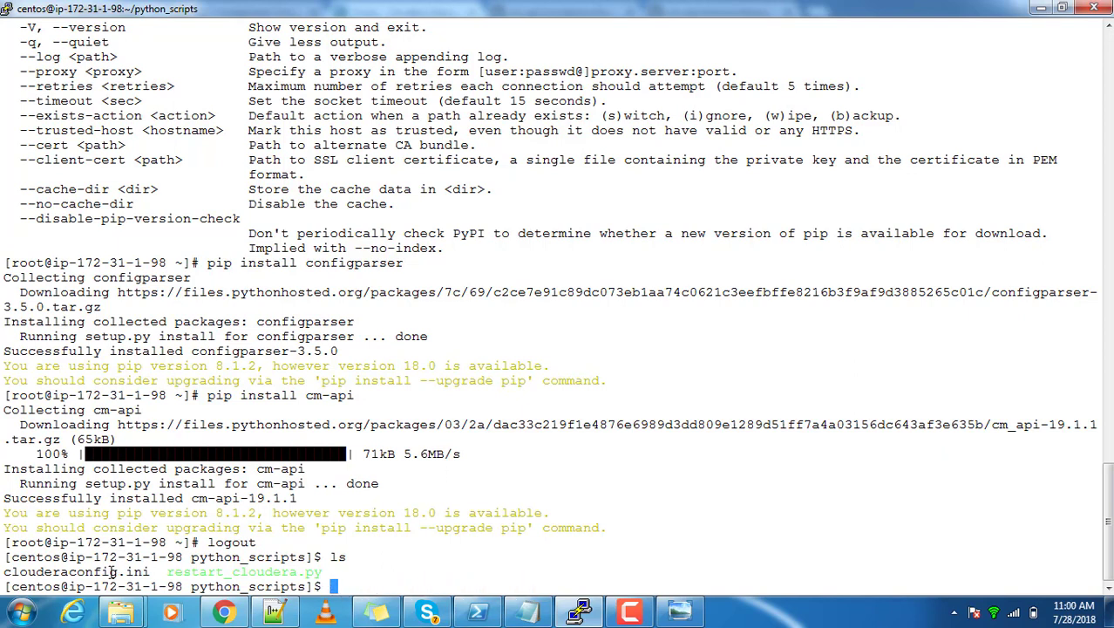
{"action": "double_click", "coordinate": [77, 571]}
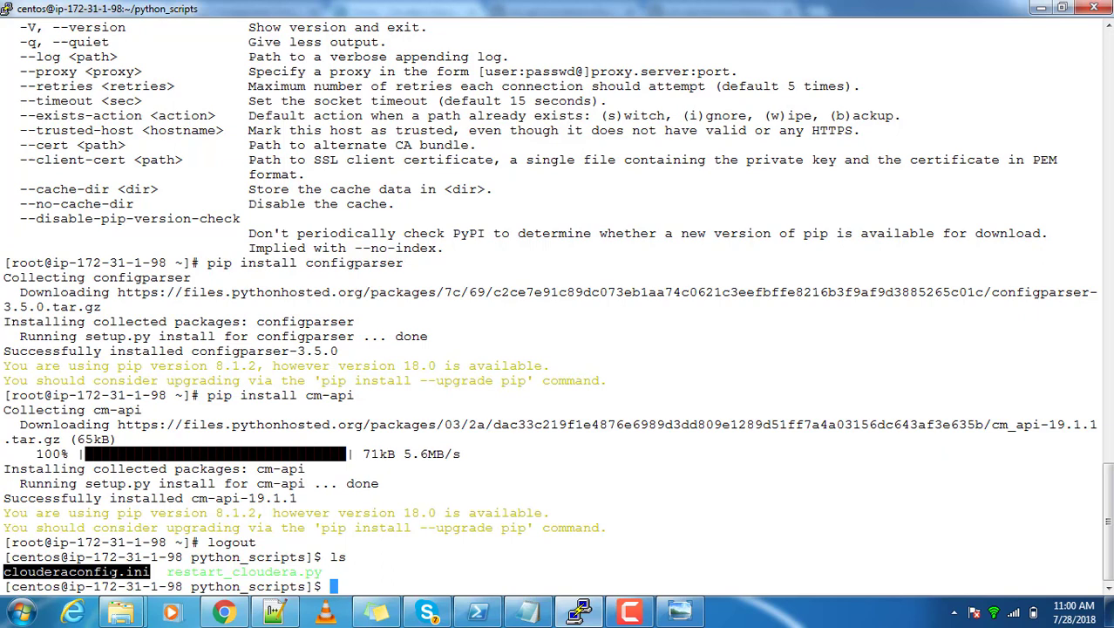
{"action": "type", "text": "vim"}
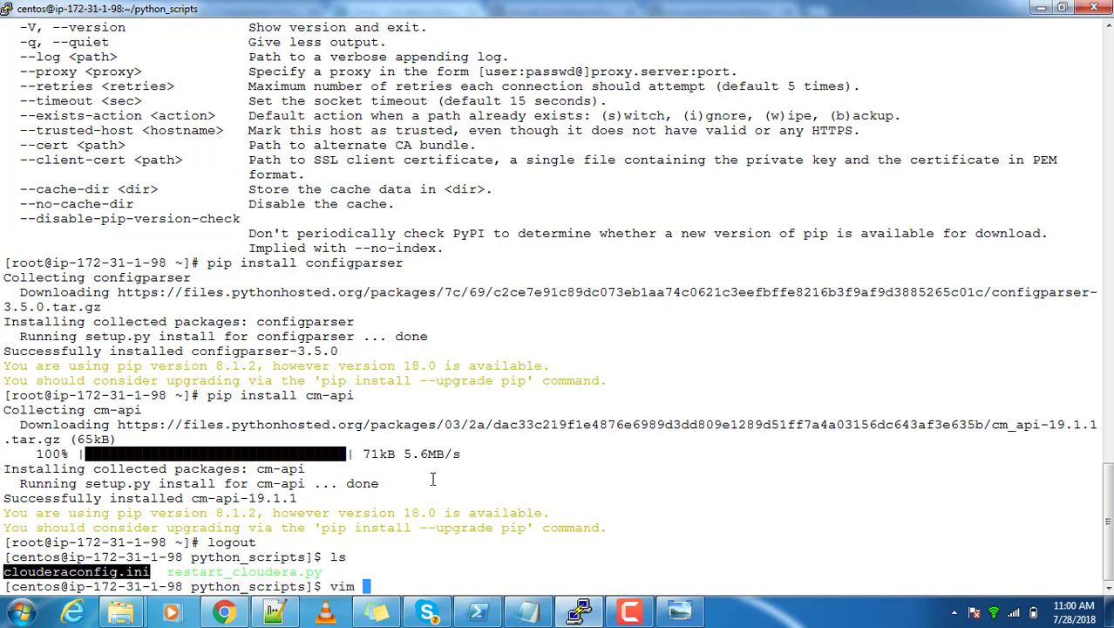
{"action": "type", "text": "clouderaconfig.ini"}
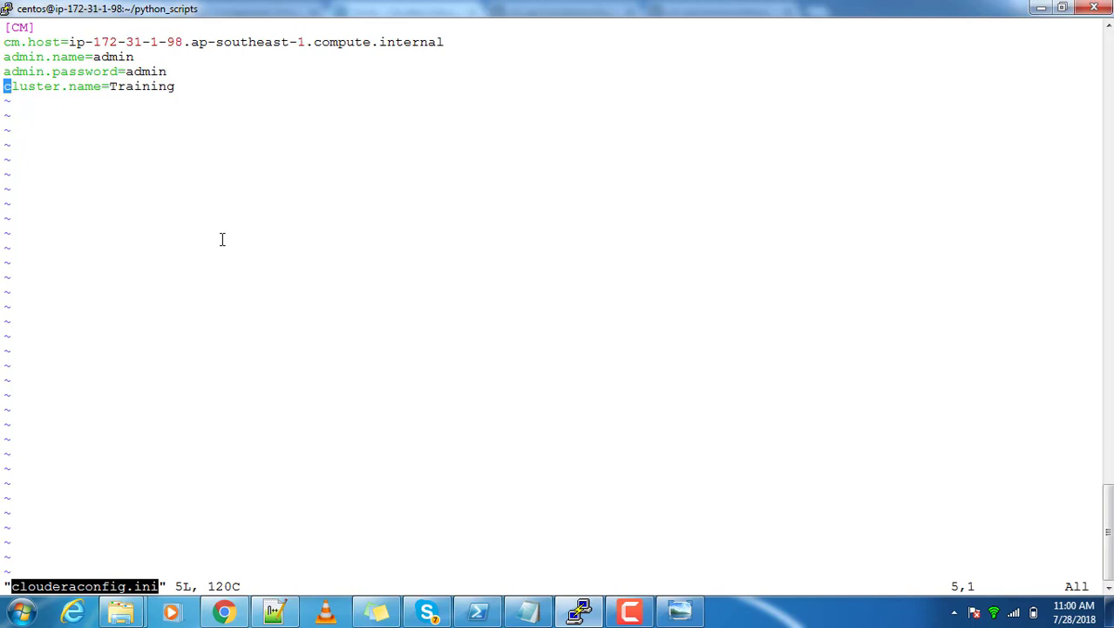
{"action": "mouse_move", "coordinate": [67, 43]}
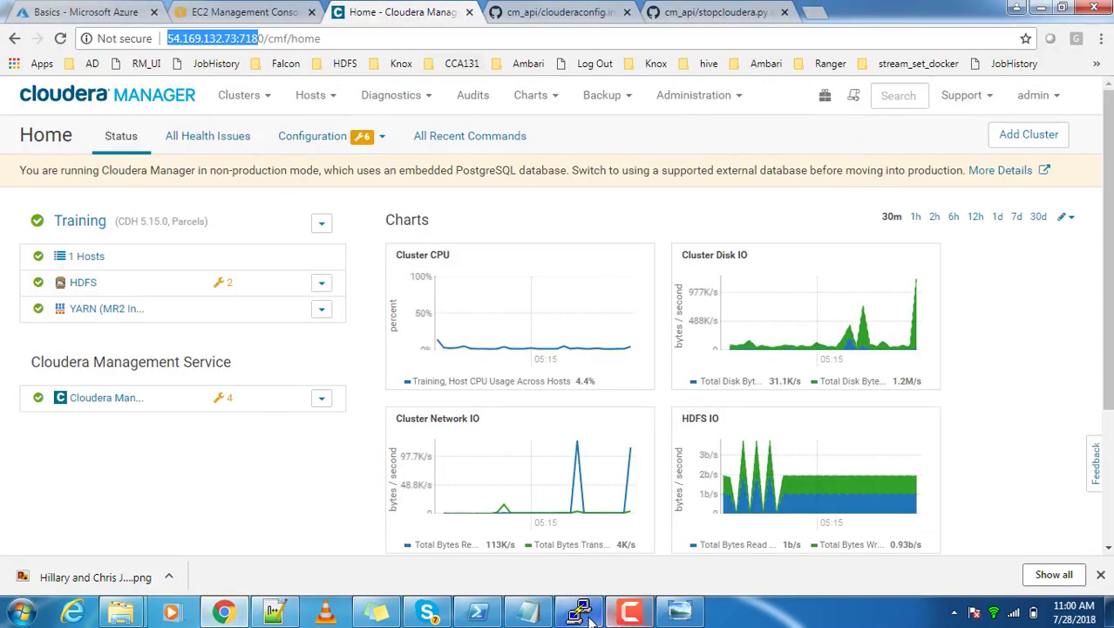
Confirm the Training cluster in Cloudera Manager, then quit clouderaconfig.ini in vim with :q.
{"action": "left_click", "coordinate": [578, 610]}
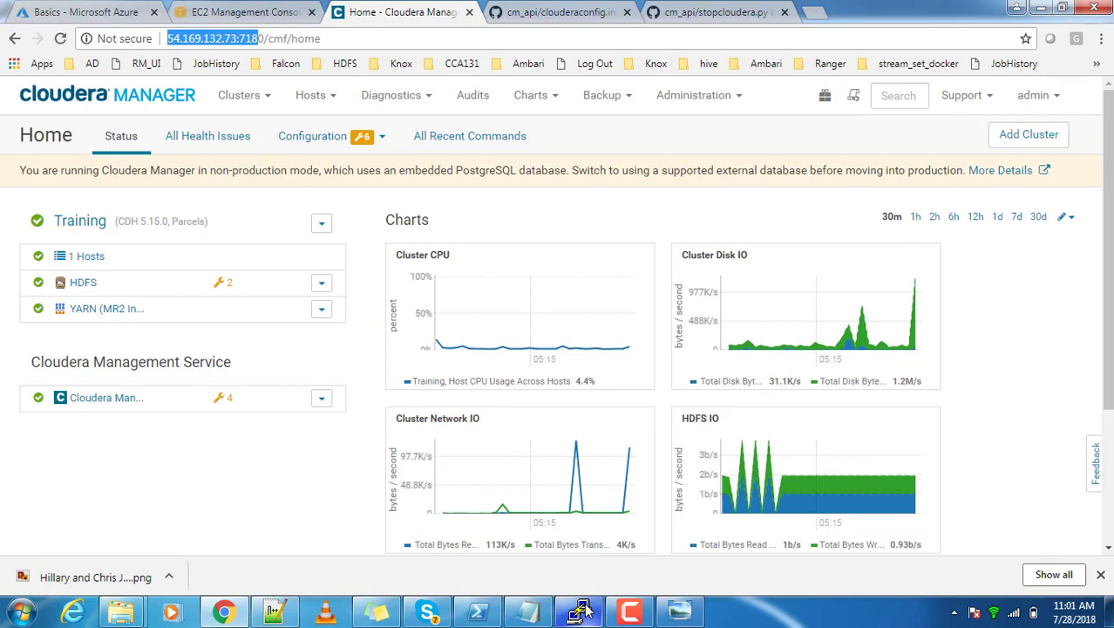
{"action": "left_click", "coordinate": [578, 610]}
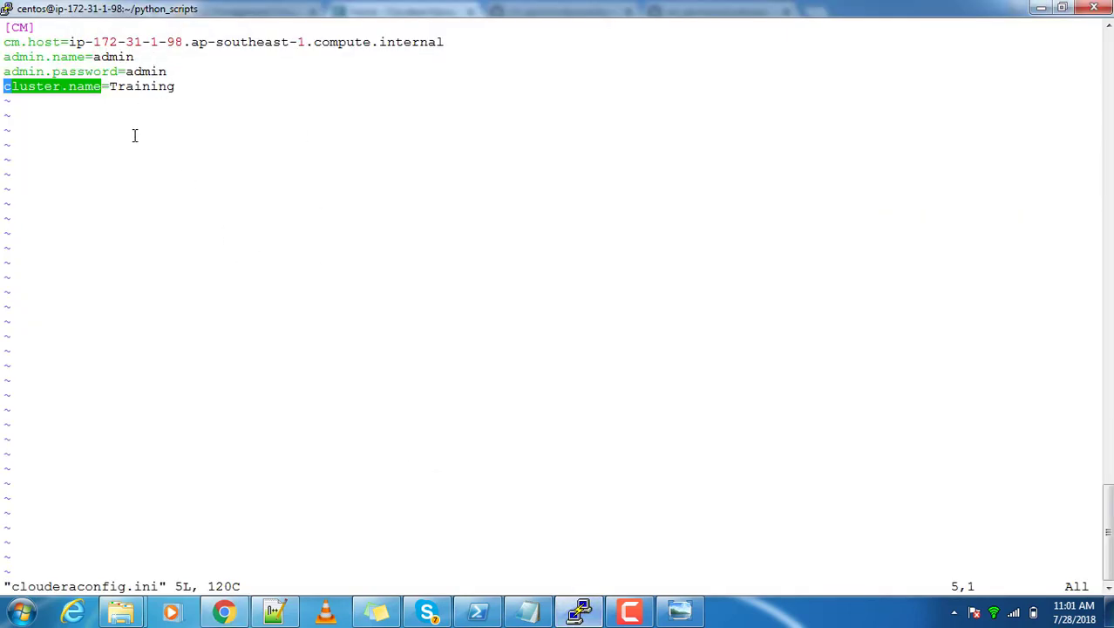
{"action": "mouse_move", "coordinate": [172, 66]}
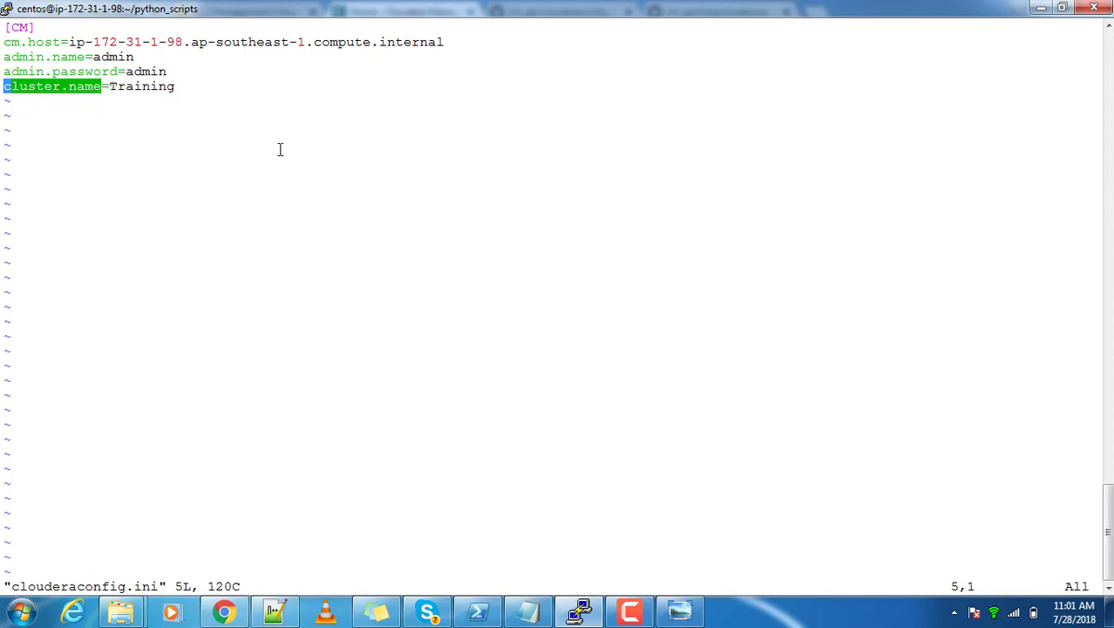
{"action": "type", "text": ":q"}
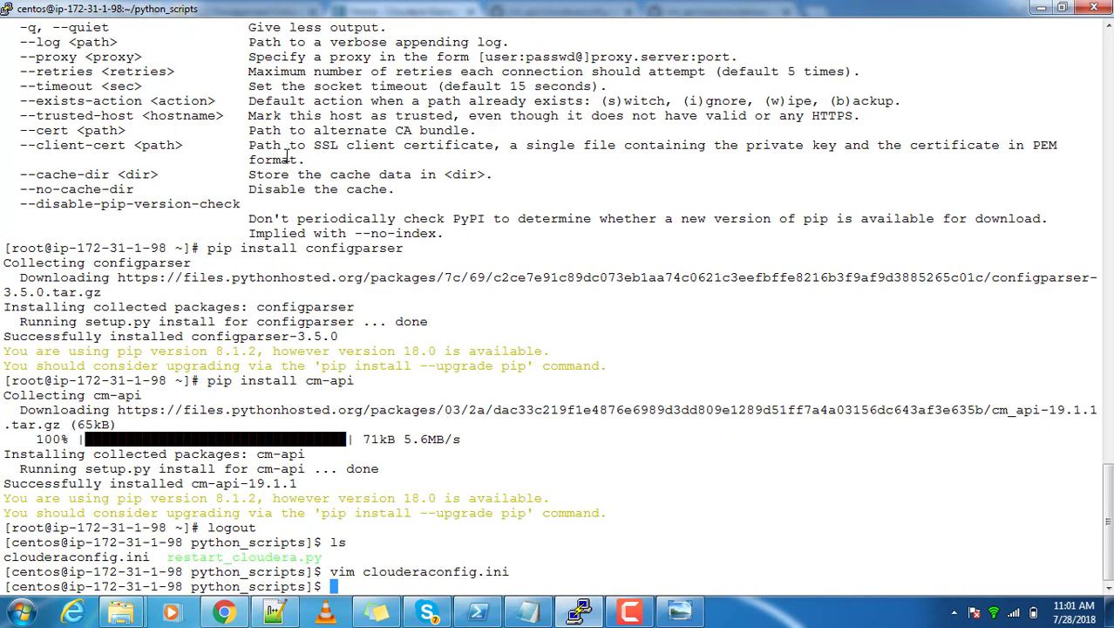
Open restart_cloudera.py in vim and review the ConfigParser import, config file read and cm_api import.
{"action": "type", "text": "vim restart_cloudera.py"}
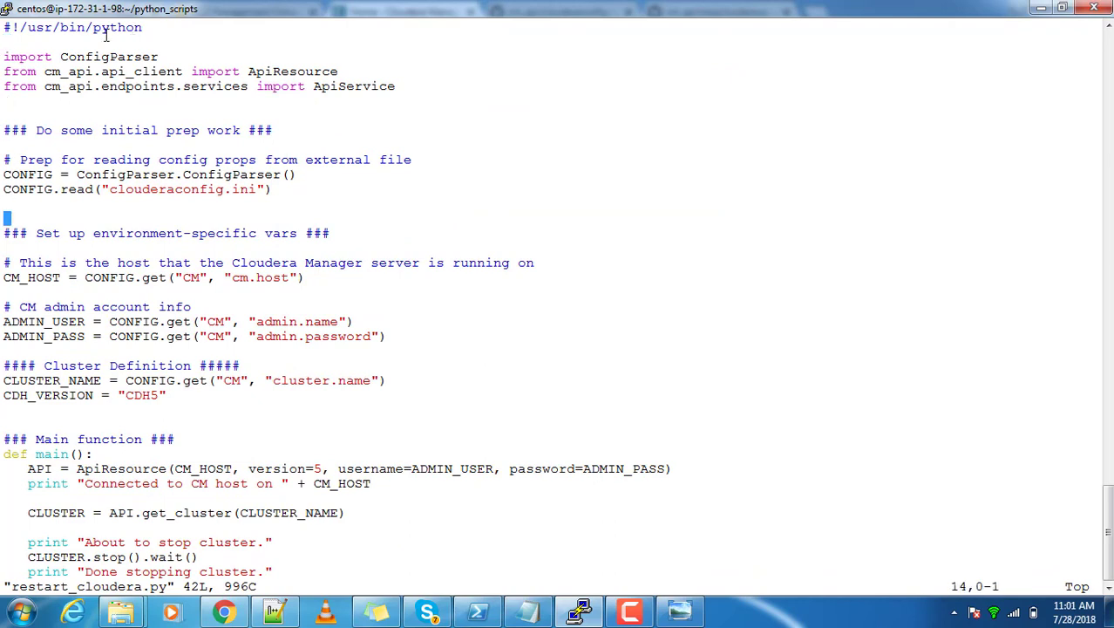
{"action": "double_click", "coordinate": [109, 57]}
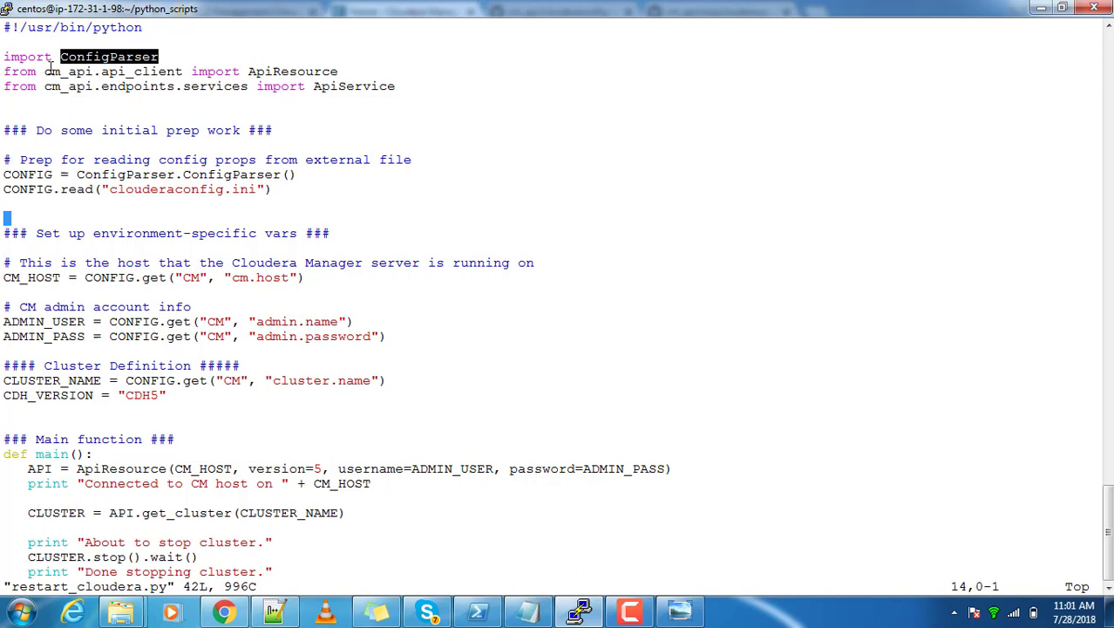
{"action": "mouse_move", "coordinate": [254, 190]}
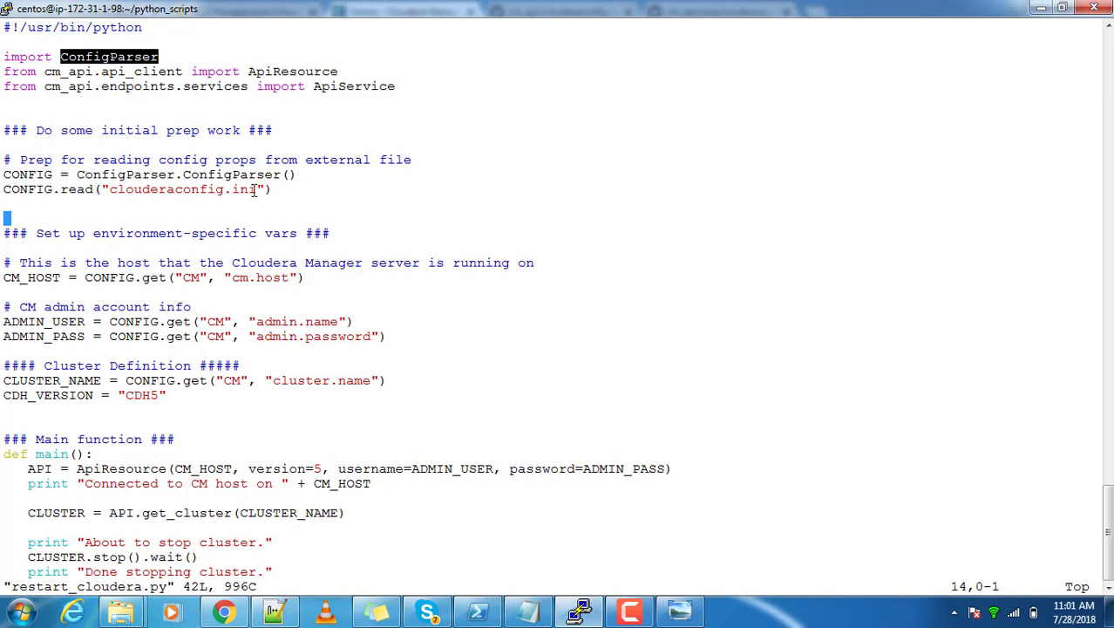
{"action": "double_click", "coordinate": [181, 189]}
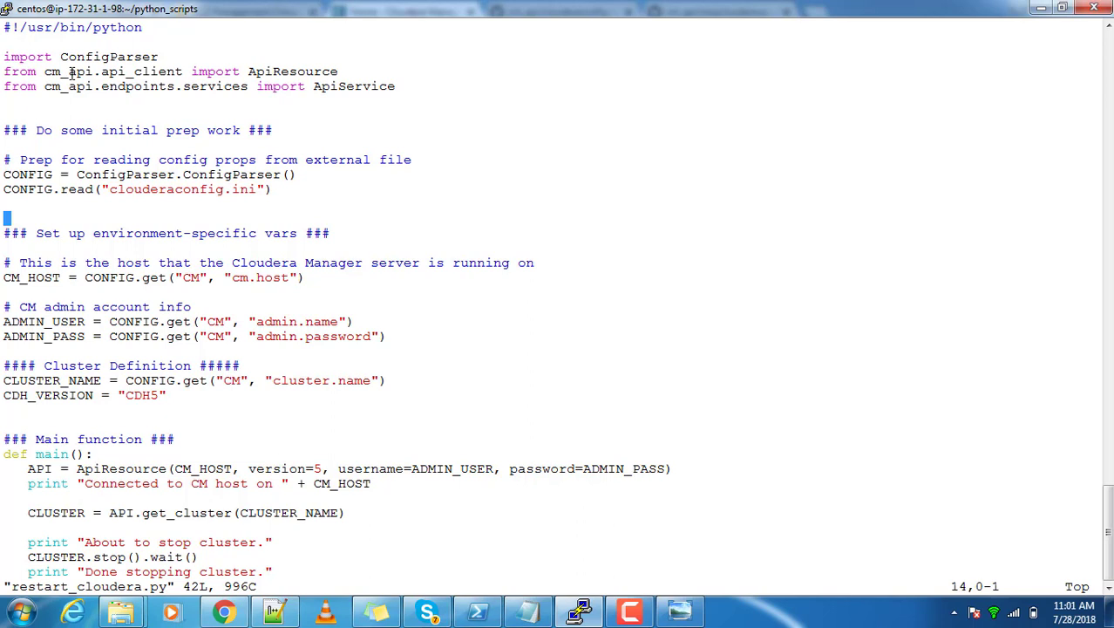
{"action": "double_click", "coordinate": [68, 72]}
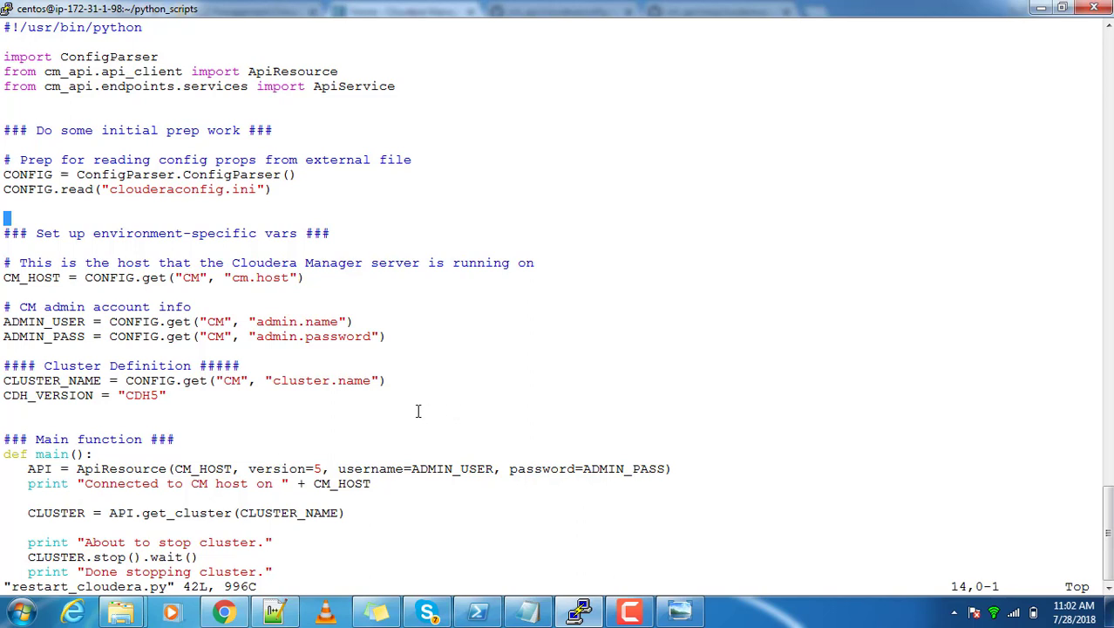
{"action": "mouse_move", "coordinate": [148, 434]}
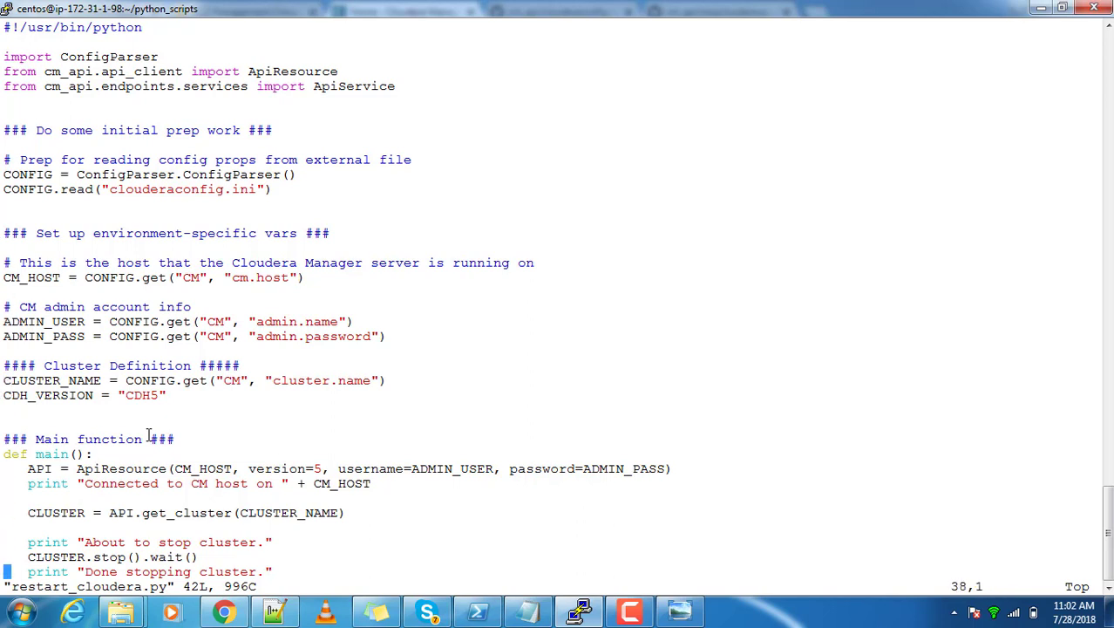
Walk through the ApiResource connection, the CLUSTER lookup by CLUSTER_NAME, and the cluster stop call.
{"action": "scroll", "scroll_direction": "down", "scroll_amount": 3}
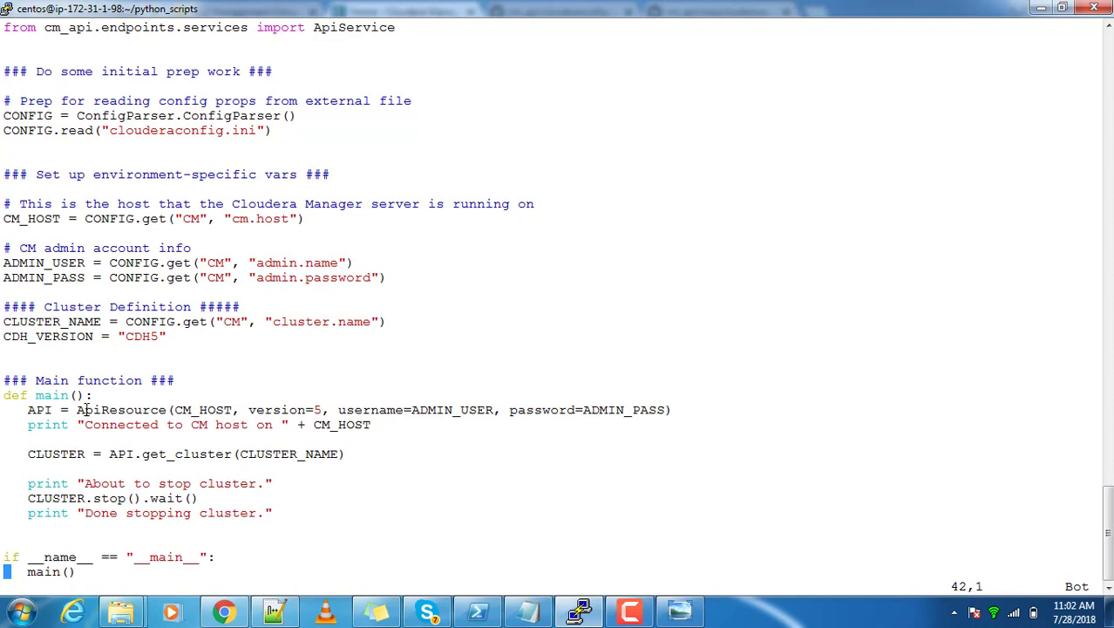
{"action": "double_click", "coordinate": [204, 410]}
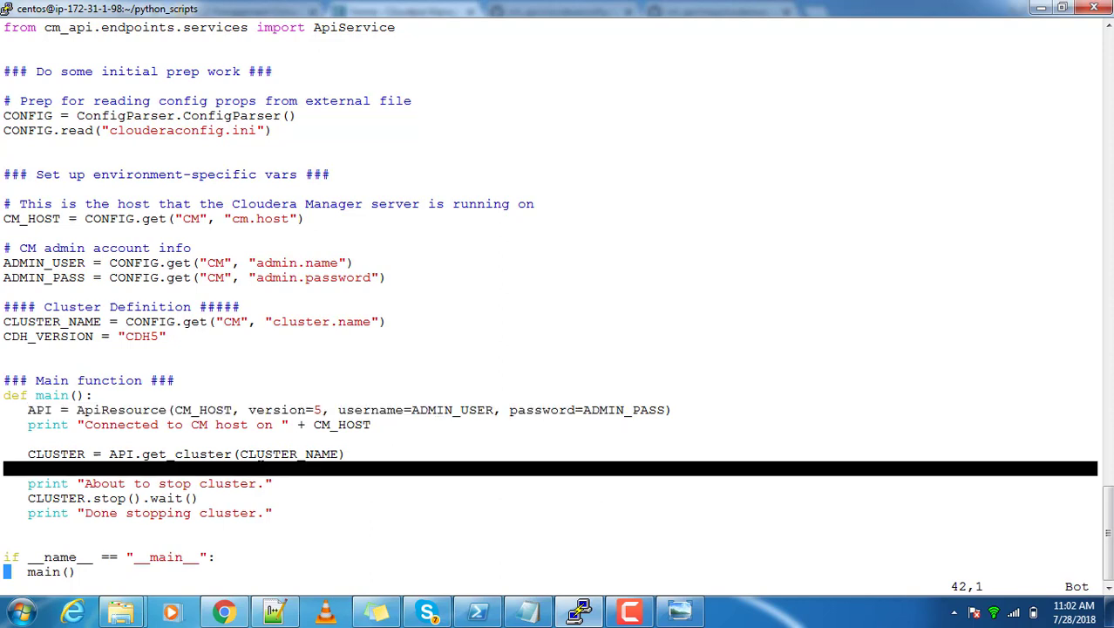
{"action": "double_click", "coordinate": [170, 454]}
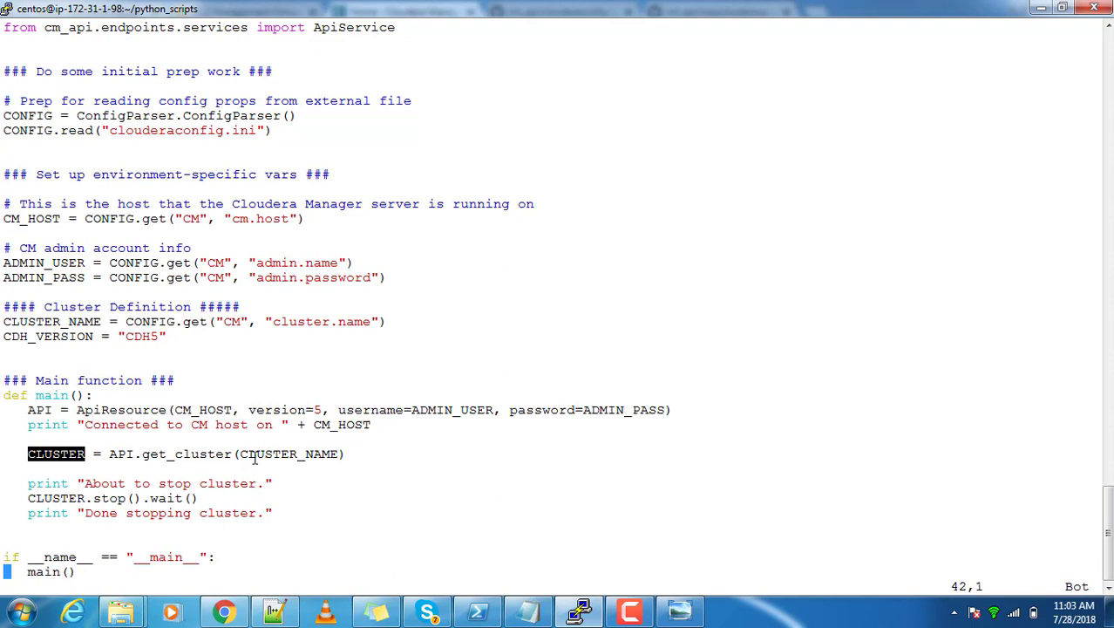
{"action": "double_click", "coordinate": [279, 453]}
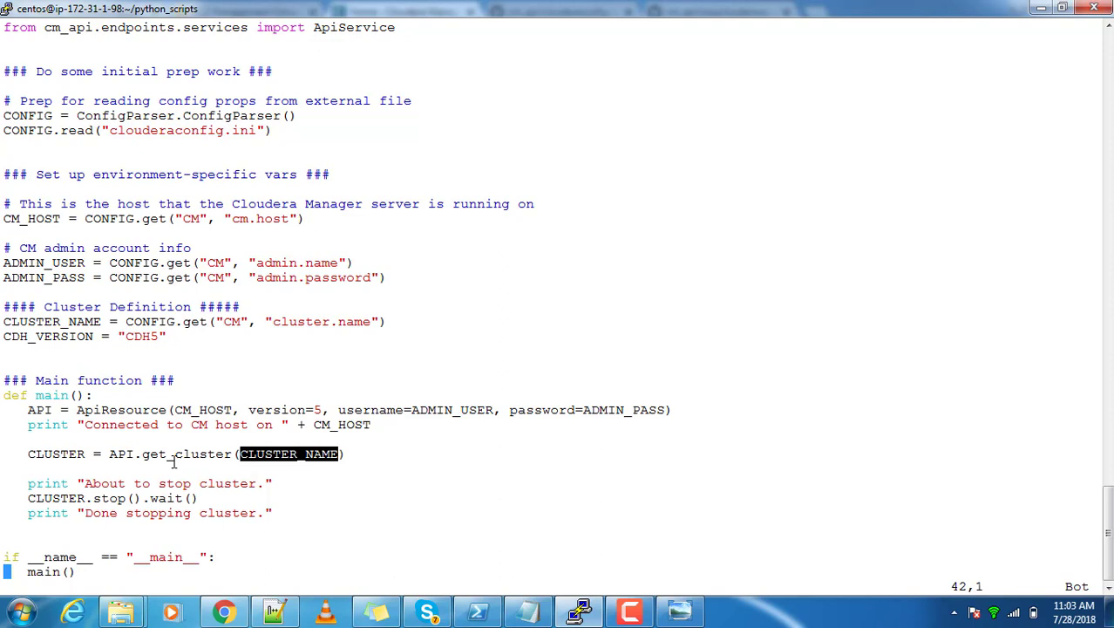
{"action": "double_click", "coordinate": [56, 453]}
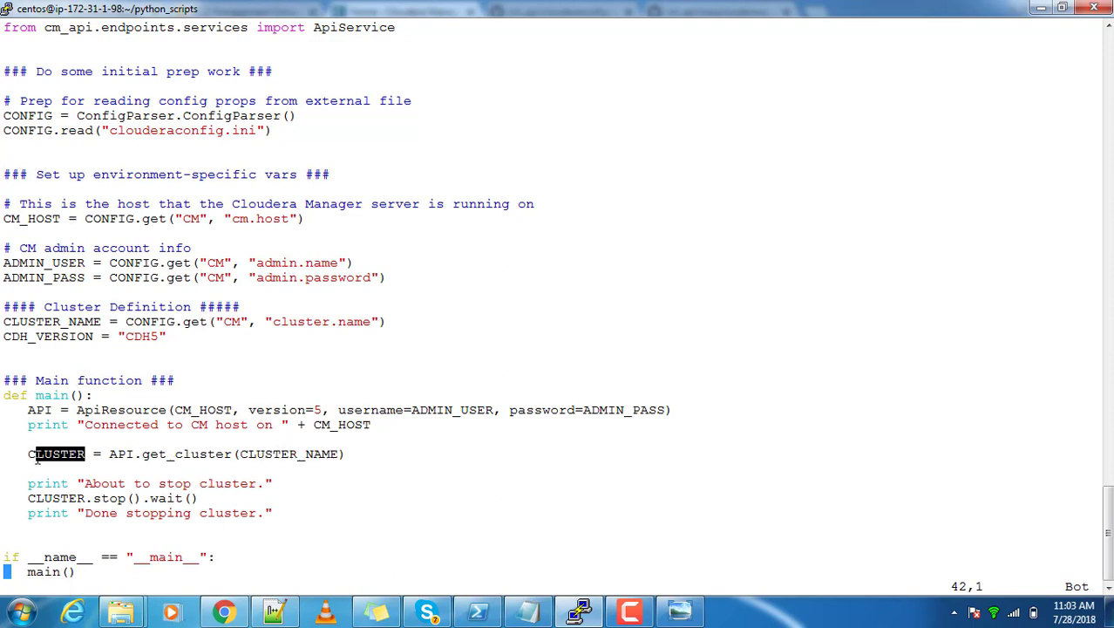
{"action": "double_click", "coordinate": [56, 453]}
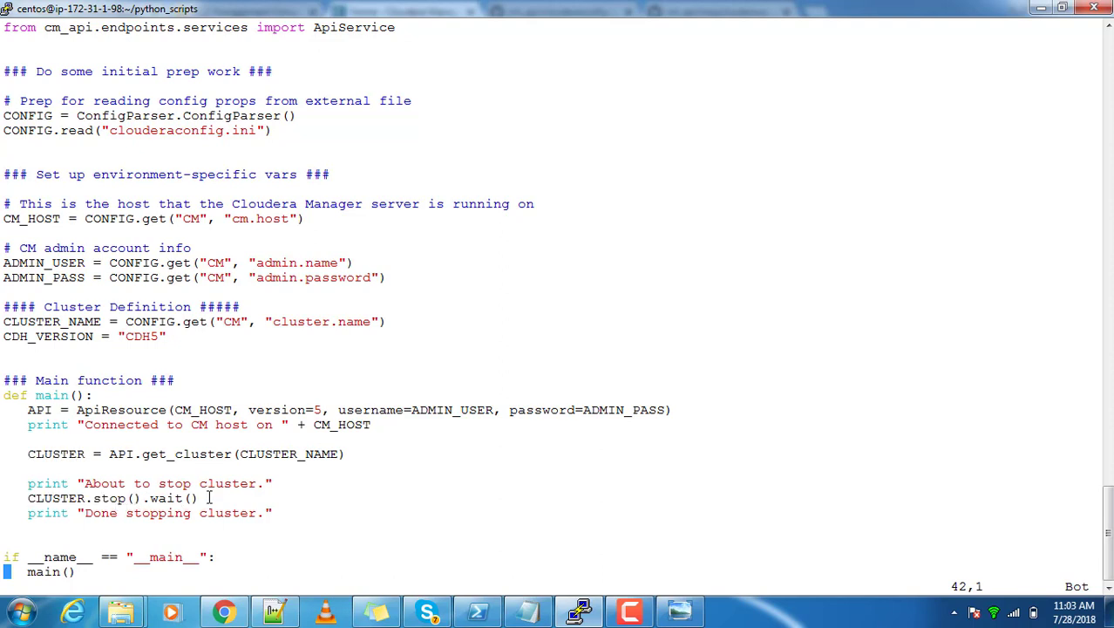
{"action": "triple_click", "coordinate": [111, 498]}
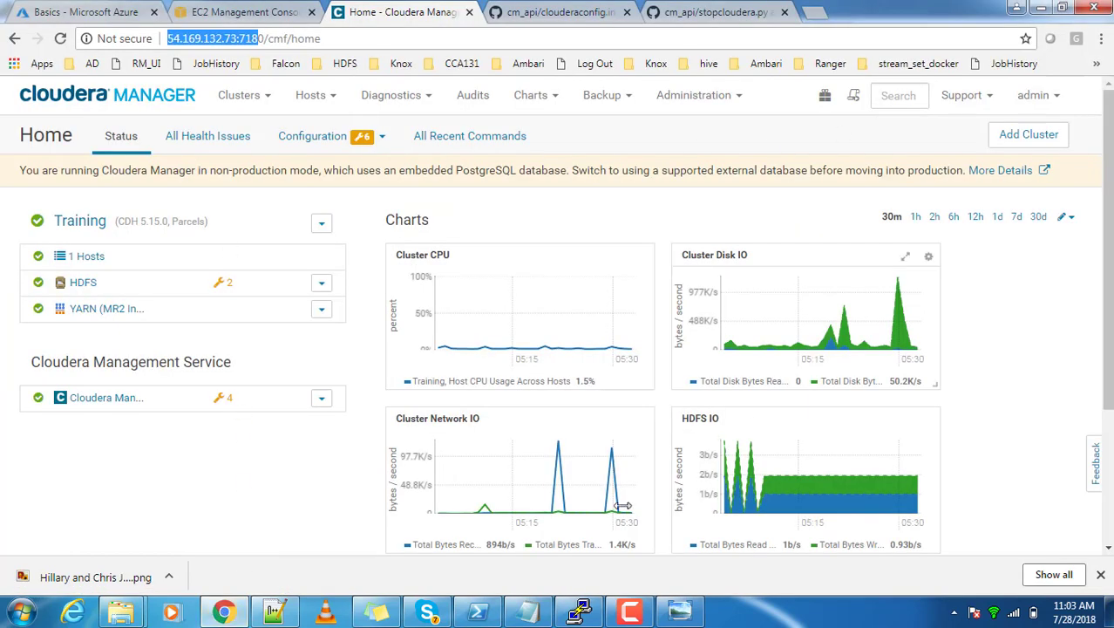
Run ./restart_cloudera.py to stop the cluster and verify the stop in Cloudera Manager.
{"action": "left_click", "coordinate": [578, 610]}
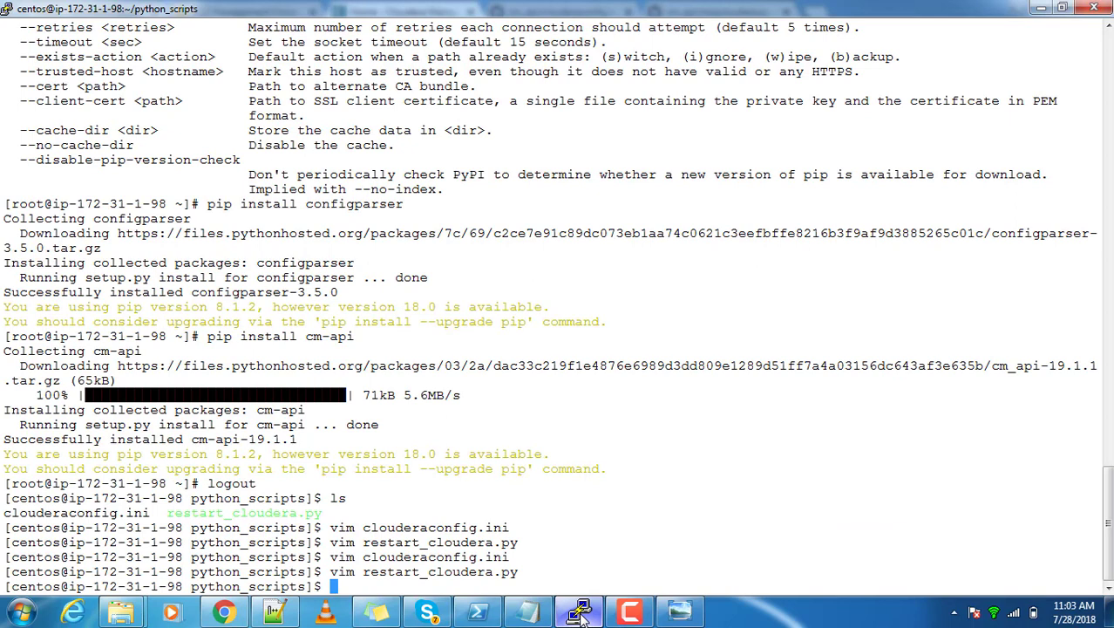
{"action": "type", "text": "./restart_cloudera.py"}
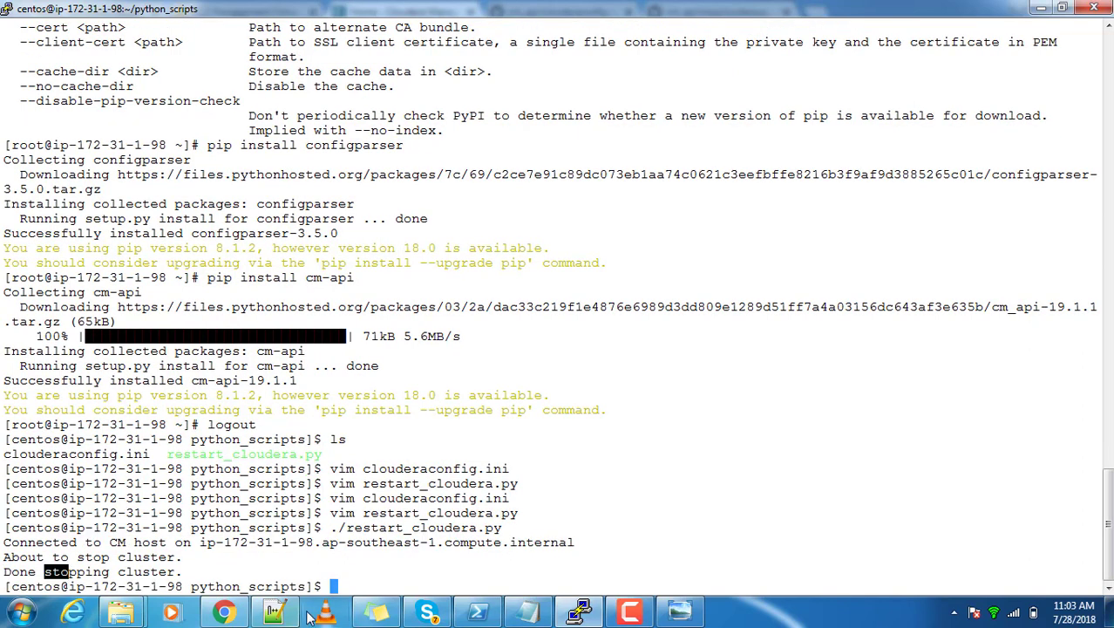
{"action": "left_click", "coordinate": [224, 611]}
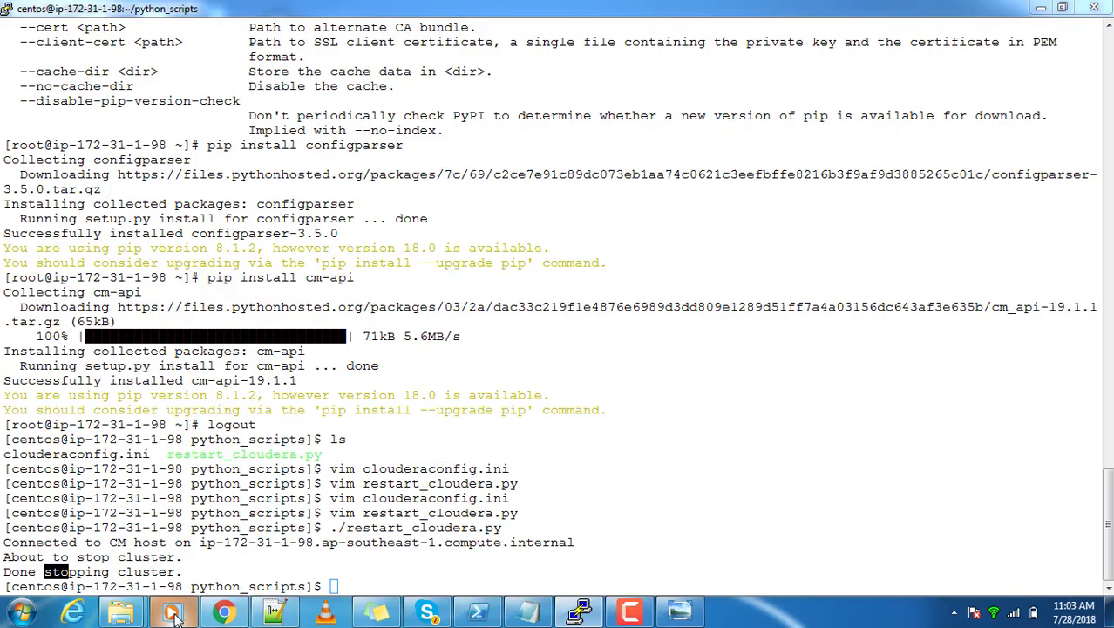
{"action": "left_click", "coordinate": [222, 610]}
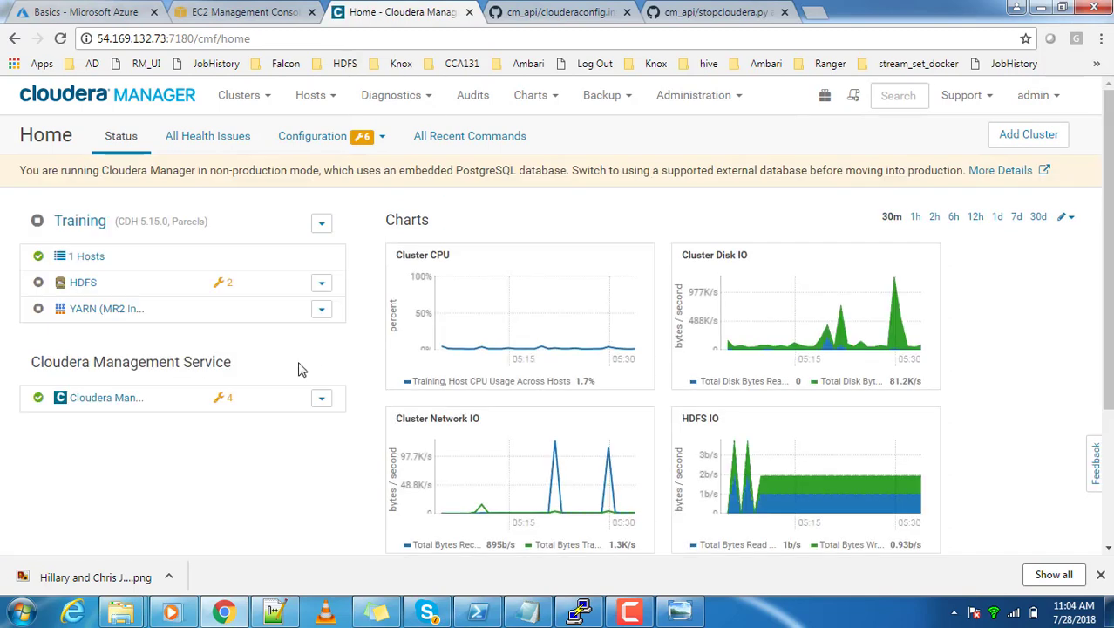
{"action": "mouse_move", "coordinate": [61, 301]}
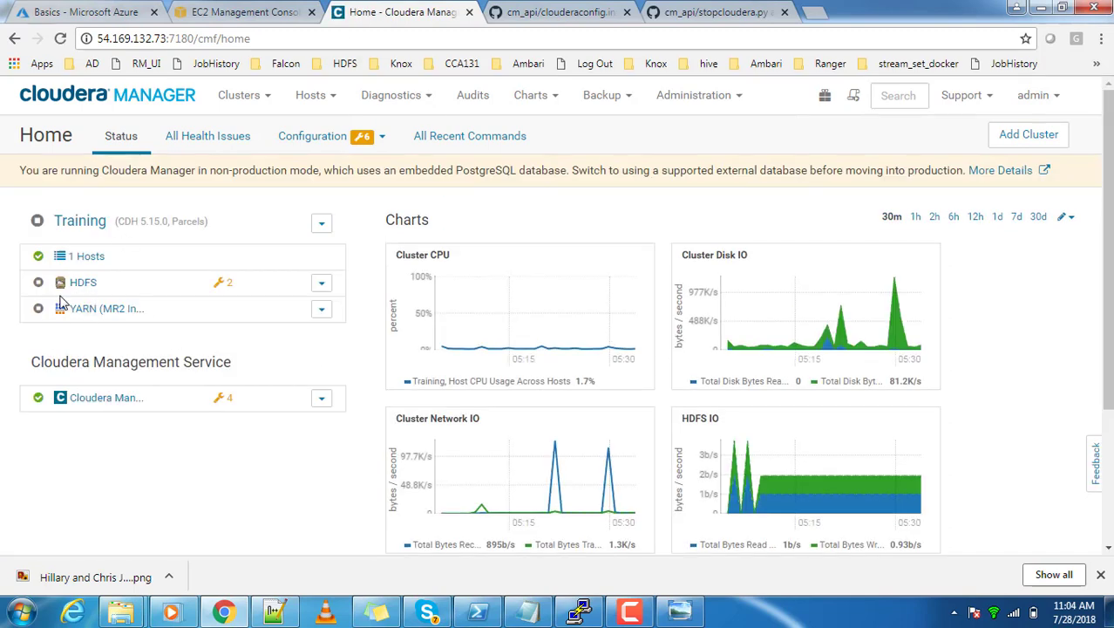
{"action": "mouse_move", "coordinate": [83, 281]}
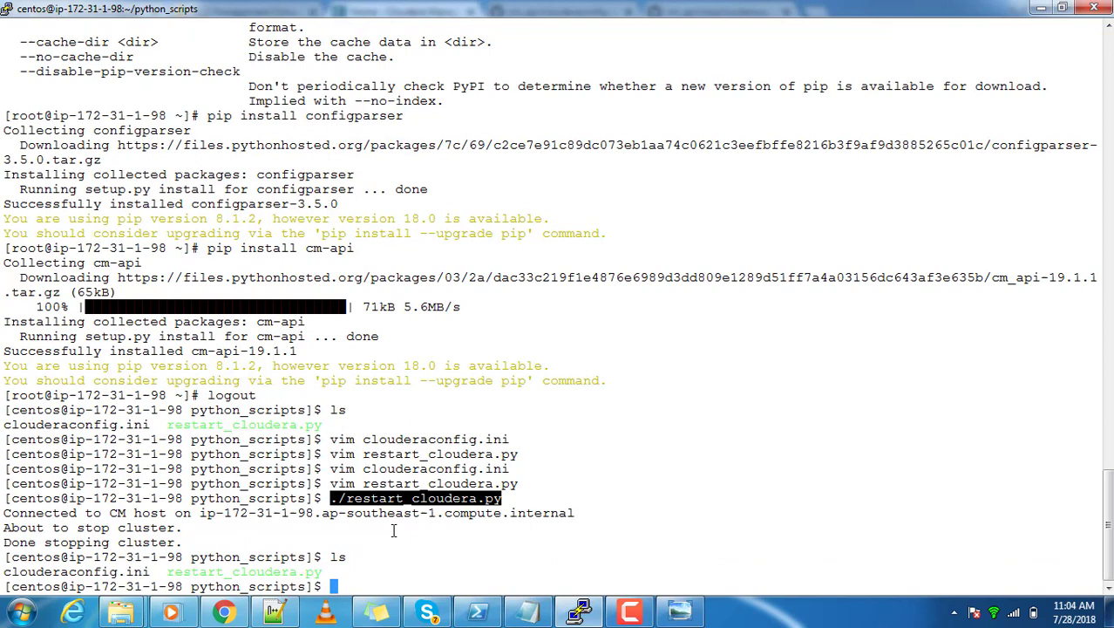
Change the method call in restart_cloudera.py to restart().
{"action": "type", "text": "cp"}
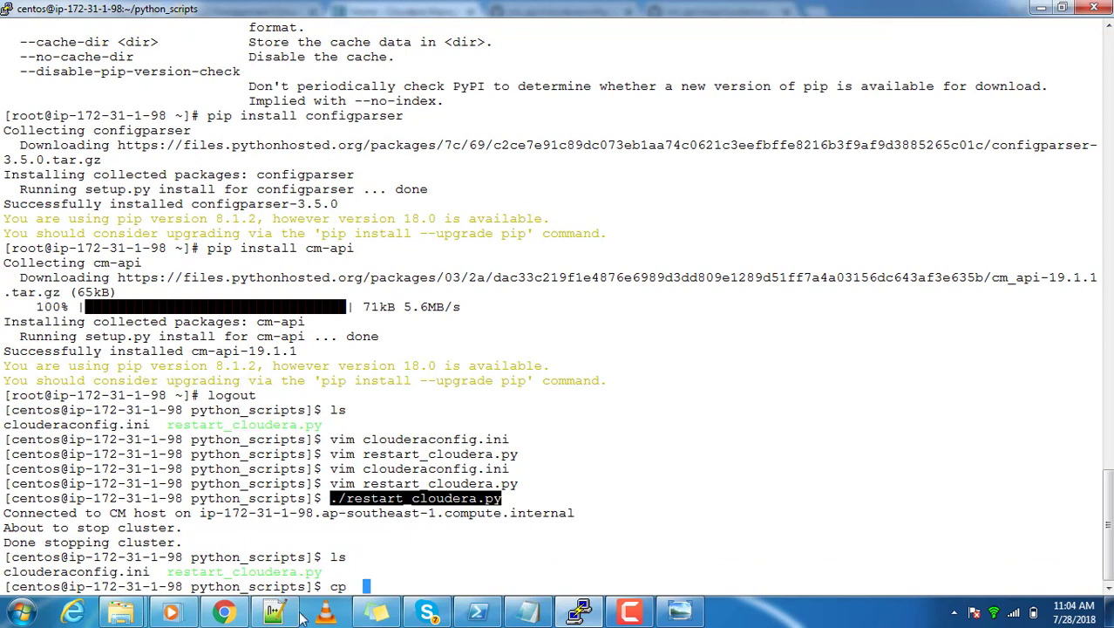
{"action": "type", "text": "restart_cloudera.py"}
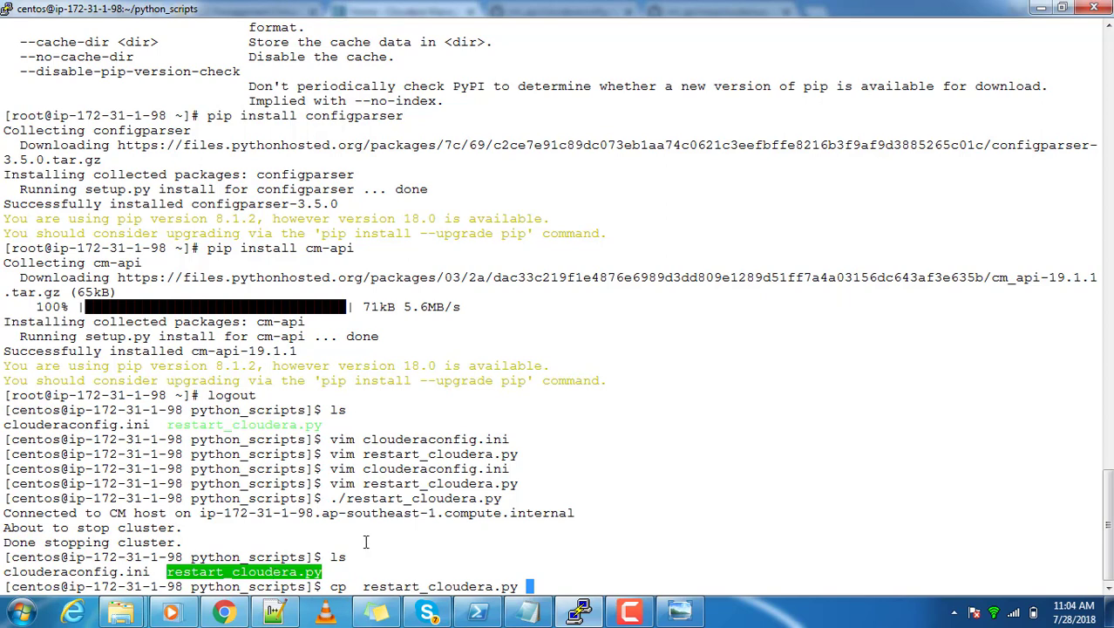
{"action": "mouse_move", "coordinate": [415, 541]}
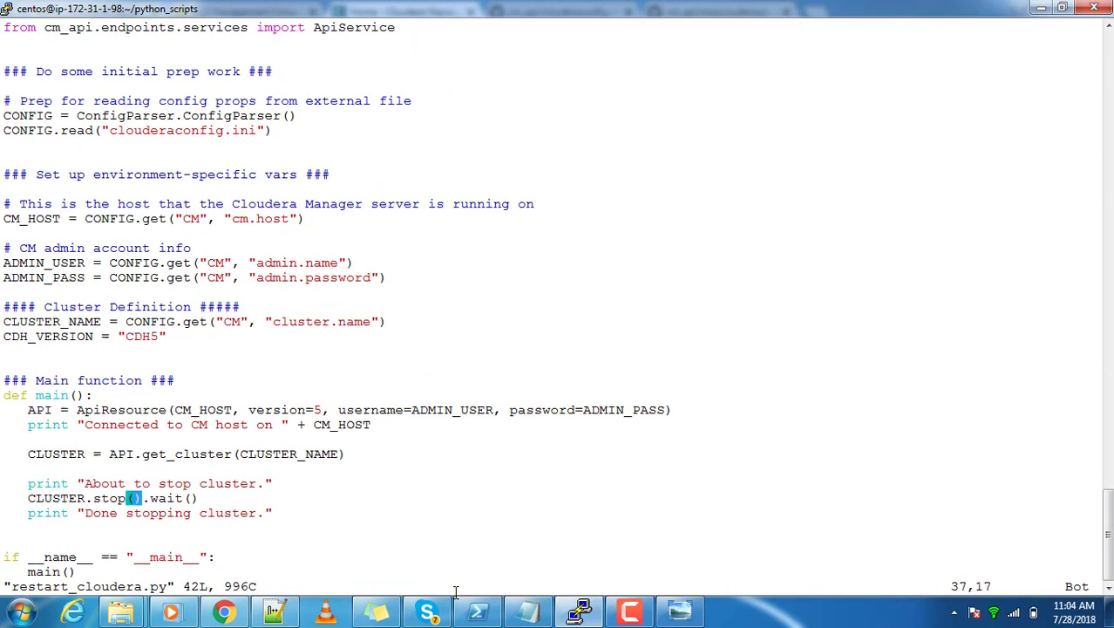
{"action": "key", "text": "i"}
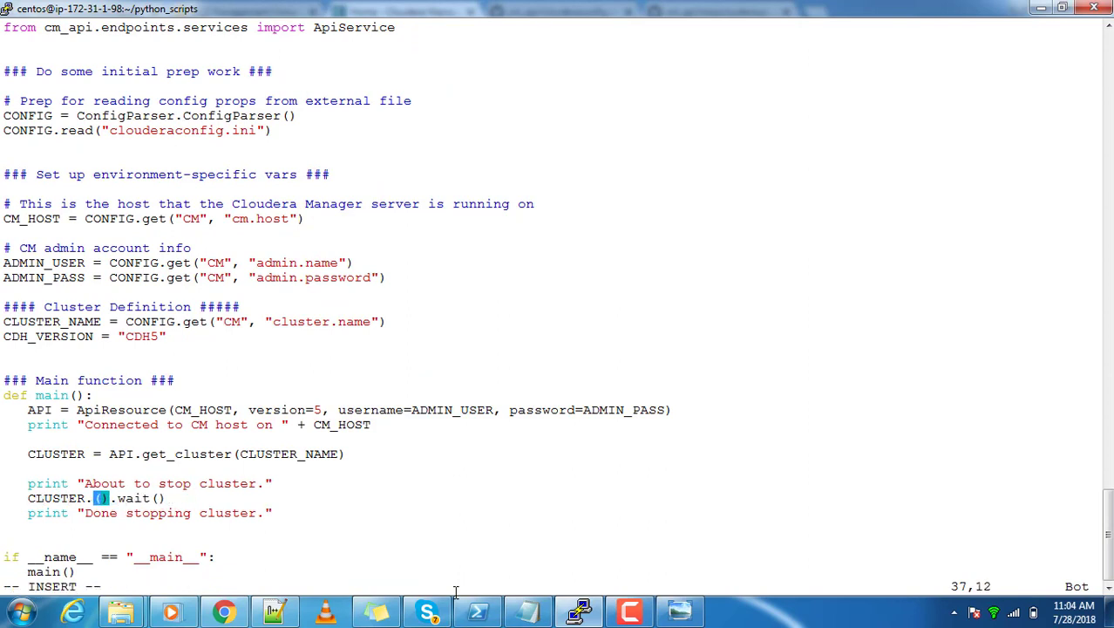
{"action": "type", "text": "restart"}
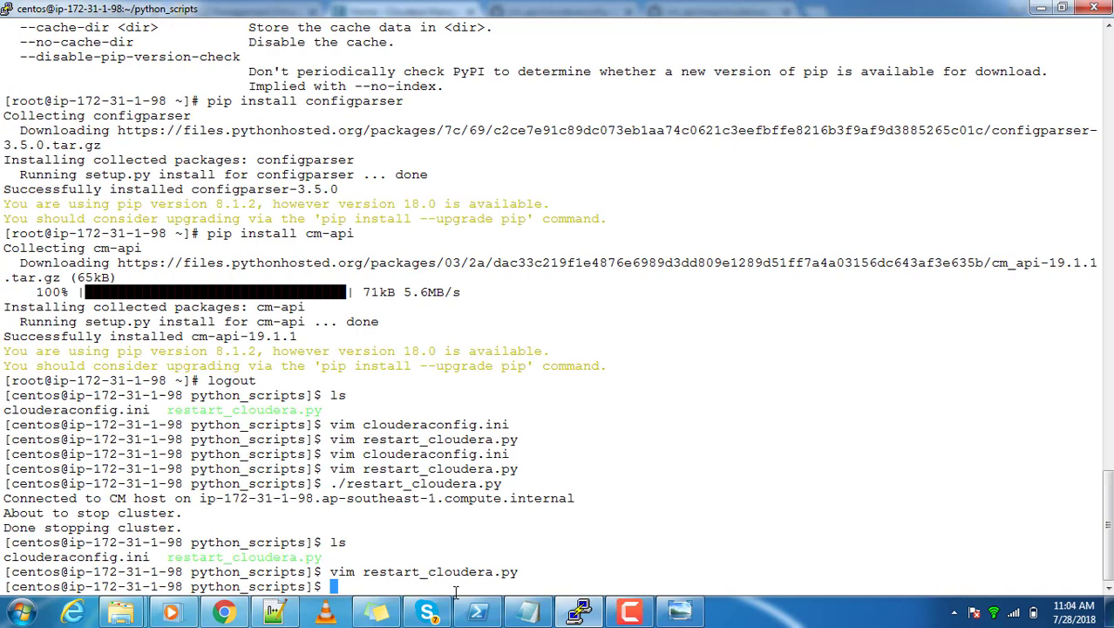
Copy restart_cloudera.py to stop_cloudera.py and start_cloudera.py.
{"action": "type", "text": "cp restart_cloudera.py"}
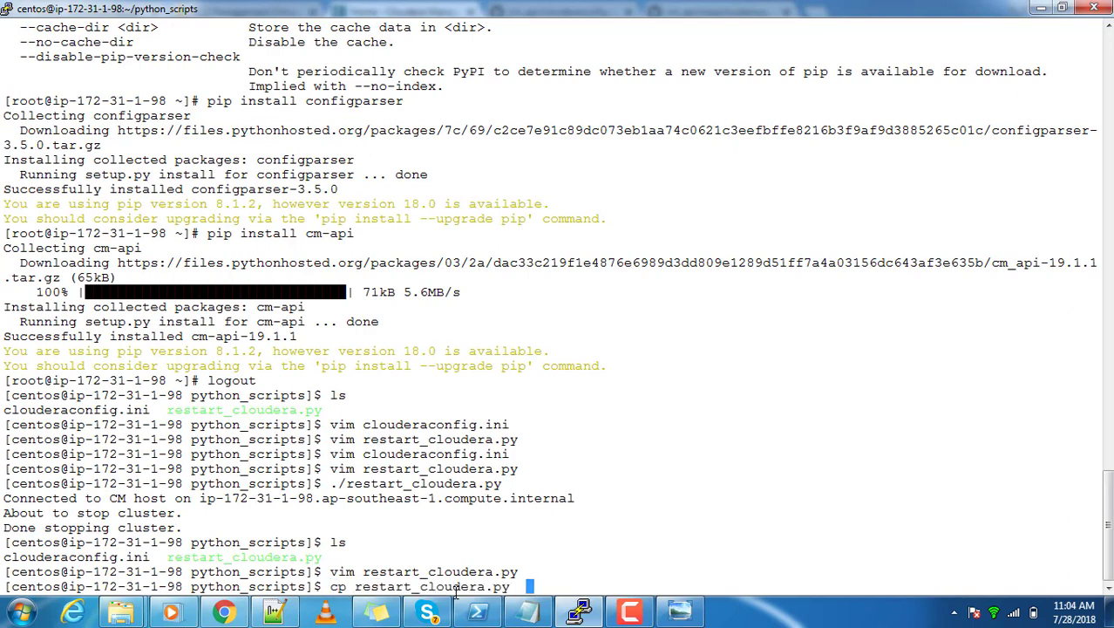
{"action": "type", "text": "st"}
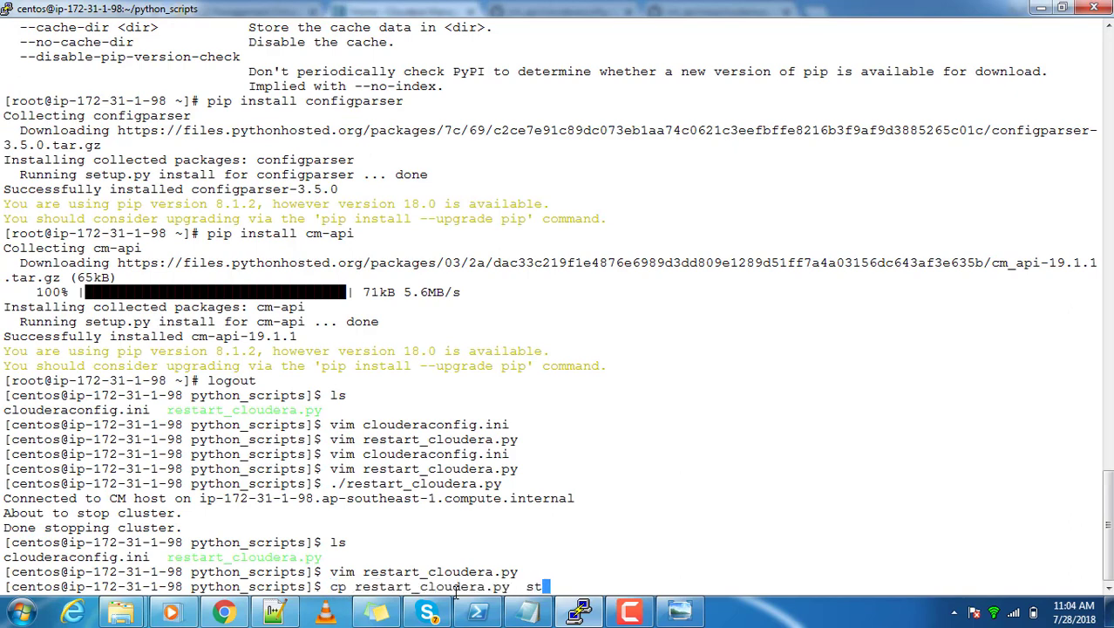
{"action": "type", "text": "op_cloudera.py"}
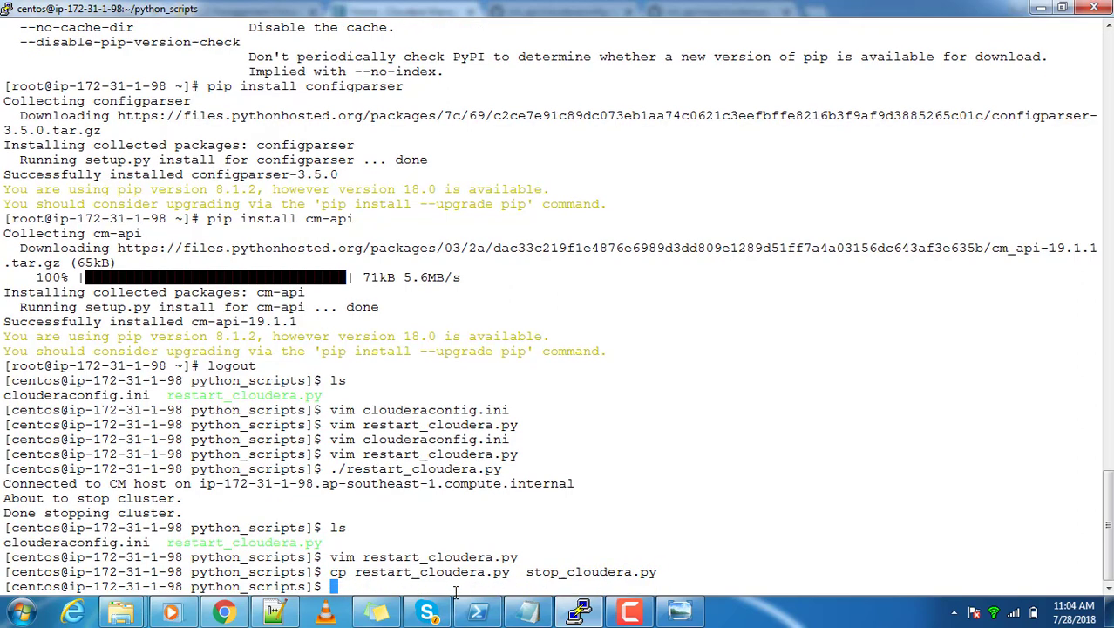
{"action": "type", "text": "cp restart_cloudera.py  stop_cloudera.py"}
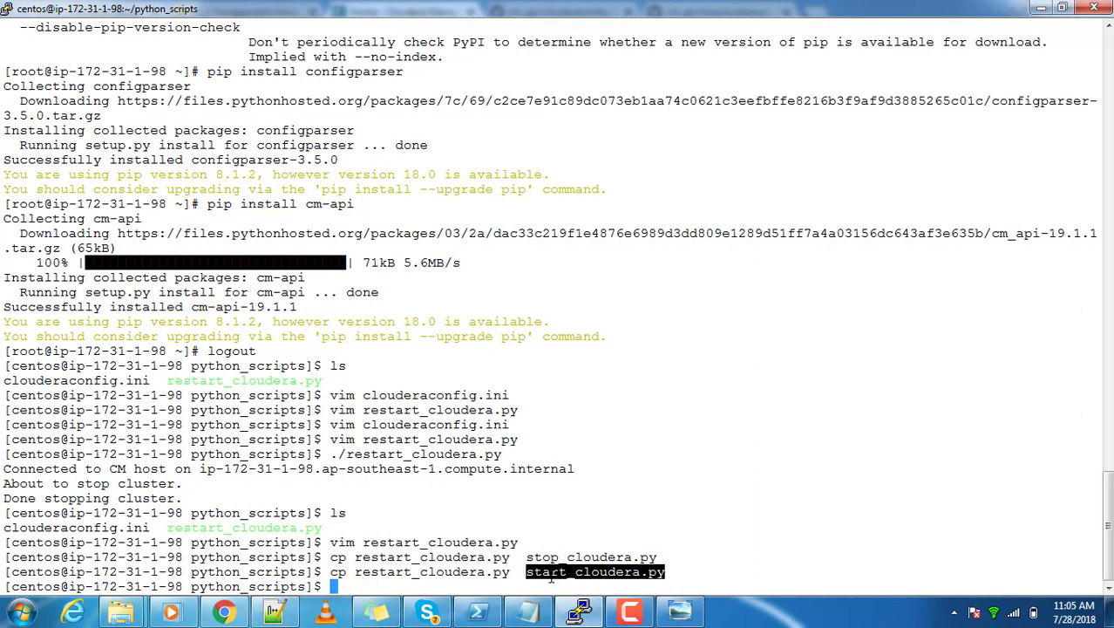
Make start_cloudera.py call start() and stop_cloudera.py call stop(), saving with :wq!
{"action": "type", "text": "vim start_cloudera.py"}
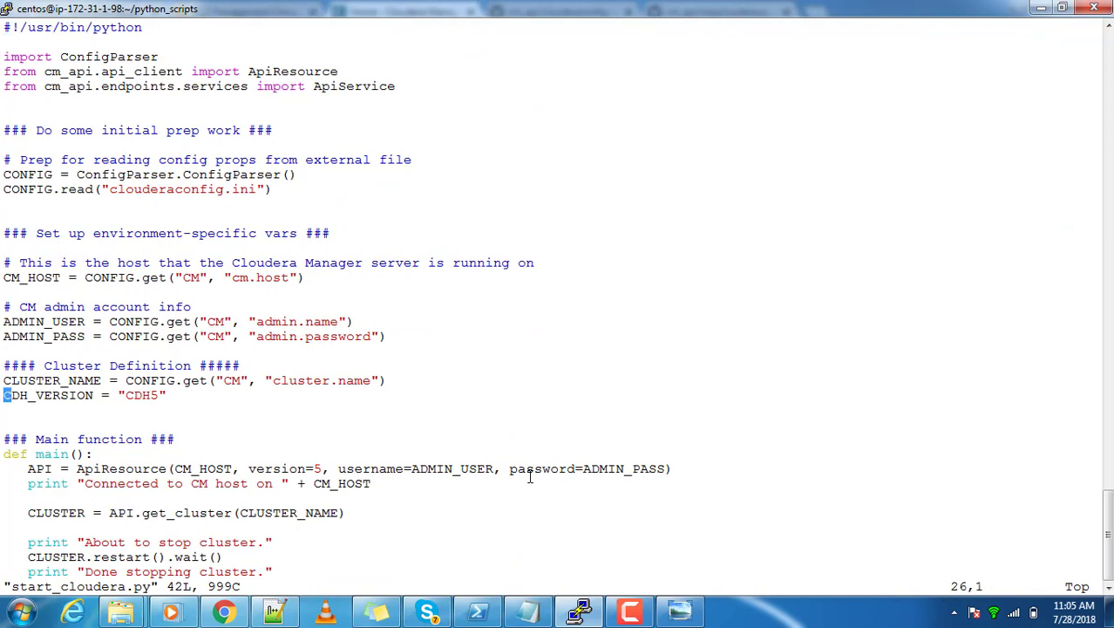
{"action": "scroll", "scroll_direction": "down", "scroll_amount": 3}
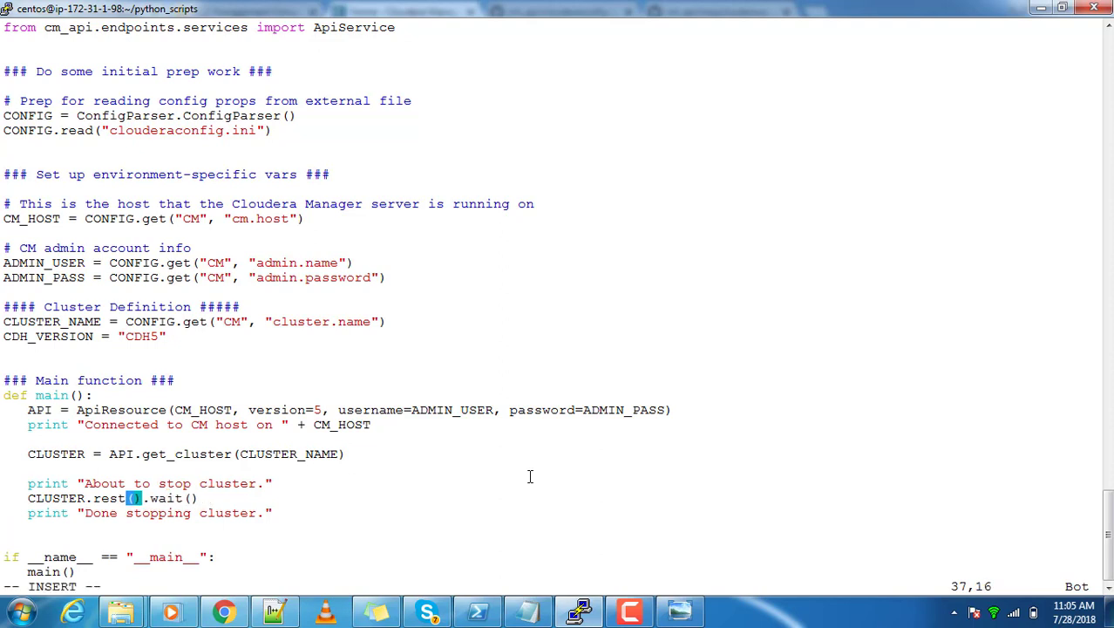
{"action": "type", "text": "start"}
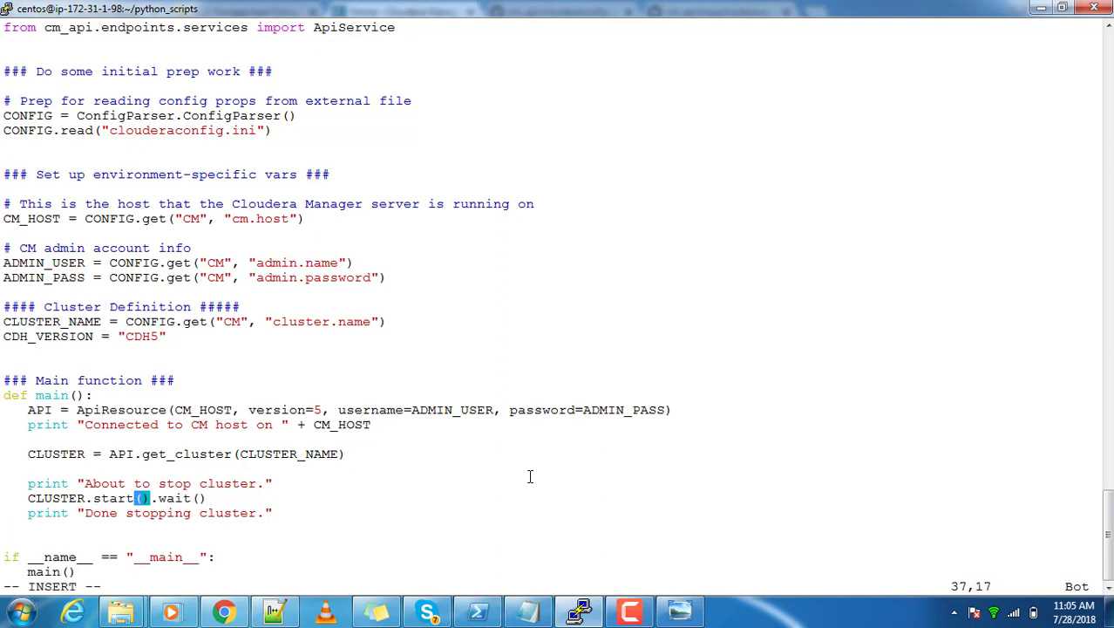
{"action": "type", "text": ":wq!"}
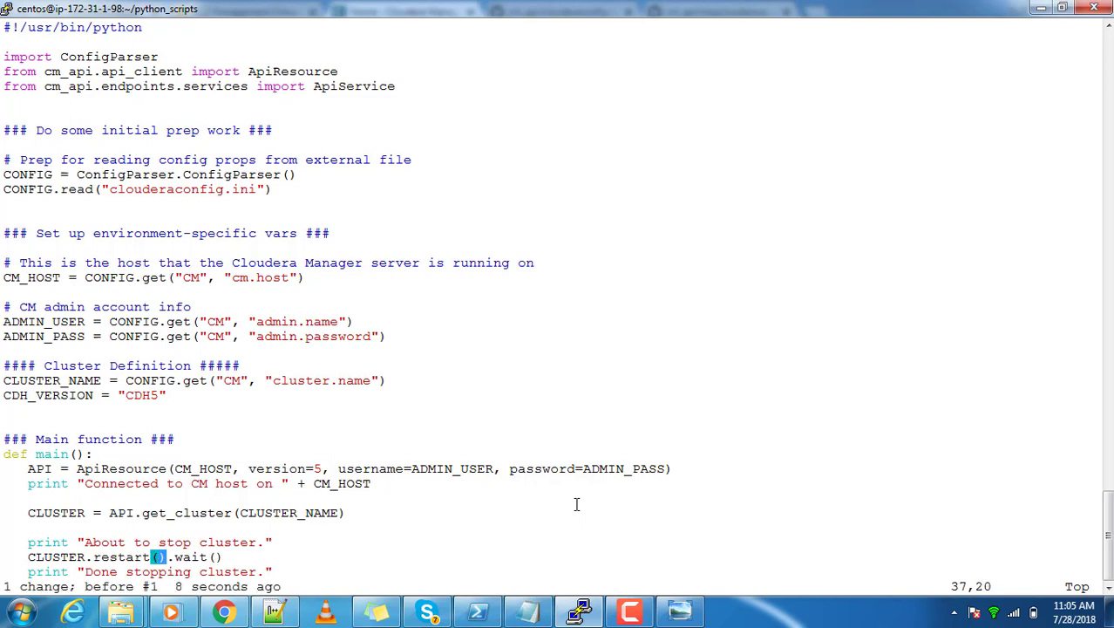
{"action": "key", "text": "i"}
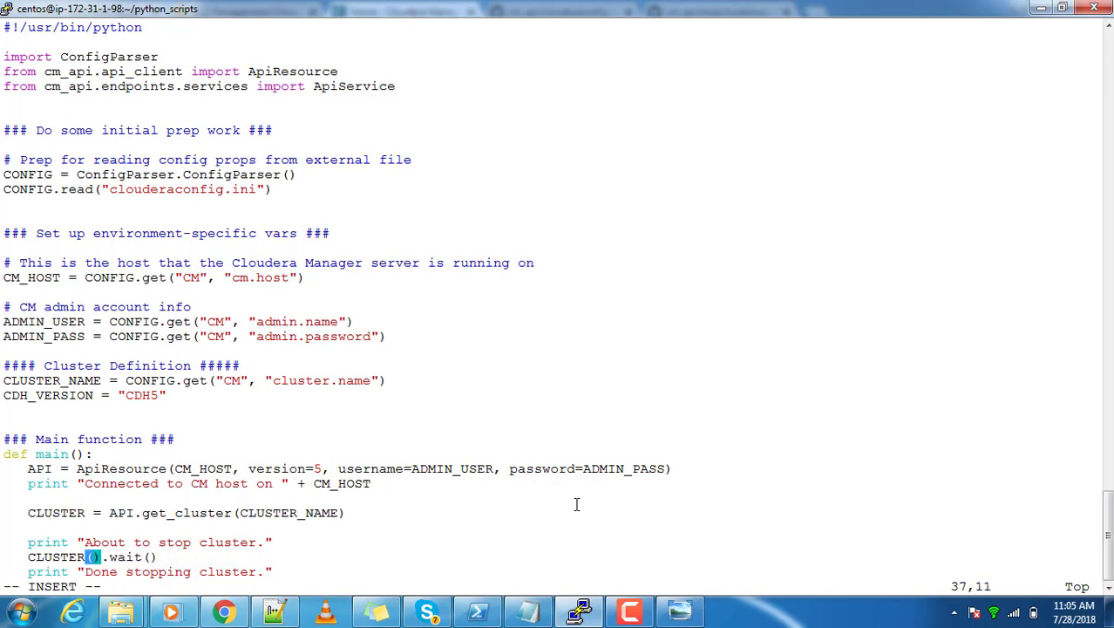
{"action": "type", "text": ".stop"}
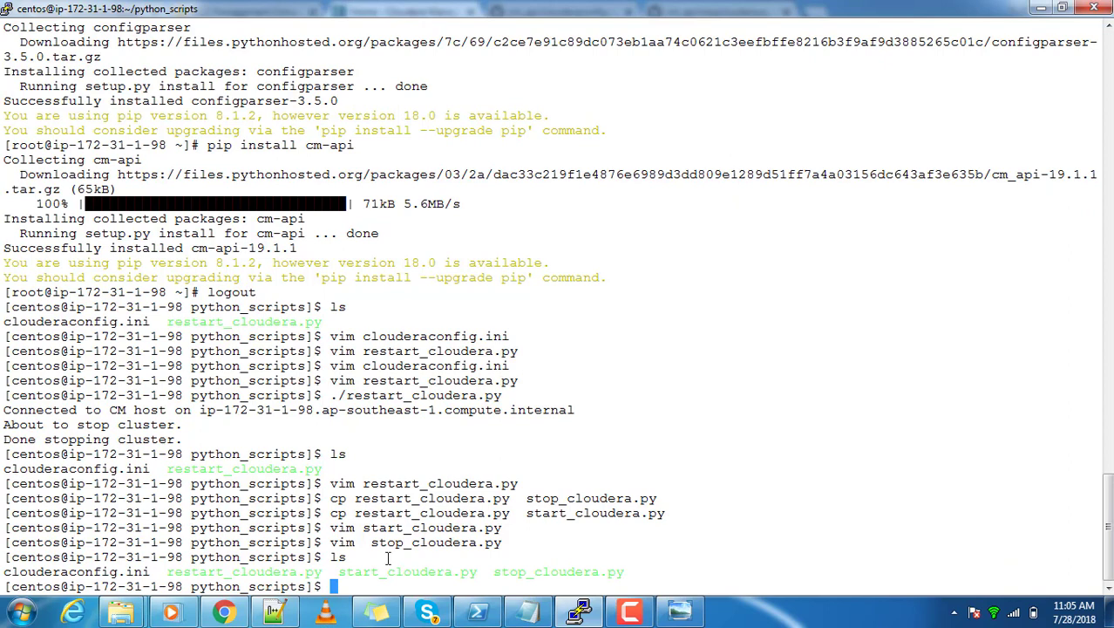
Recheck start_cloudera.py in vim and run ./start_cloudera.py to start the cluster.
{"action": "double_click", "coordinate": [244, 571]}
{"action": "type", "text": "vim start_cloudera.py"}
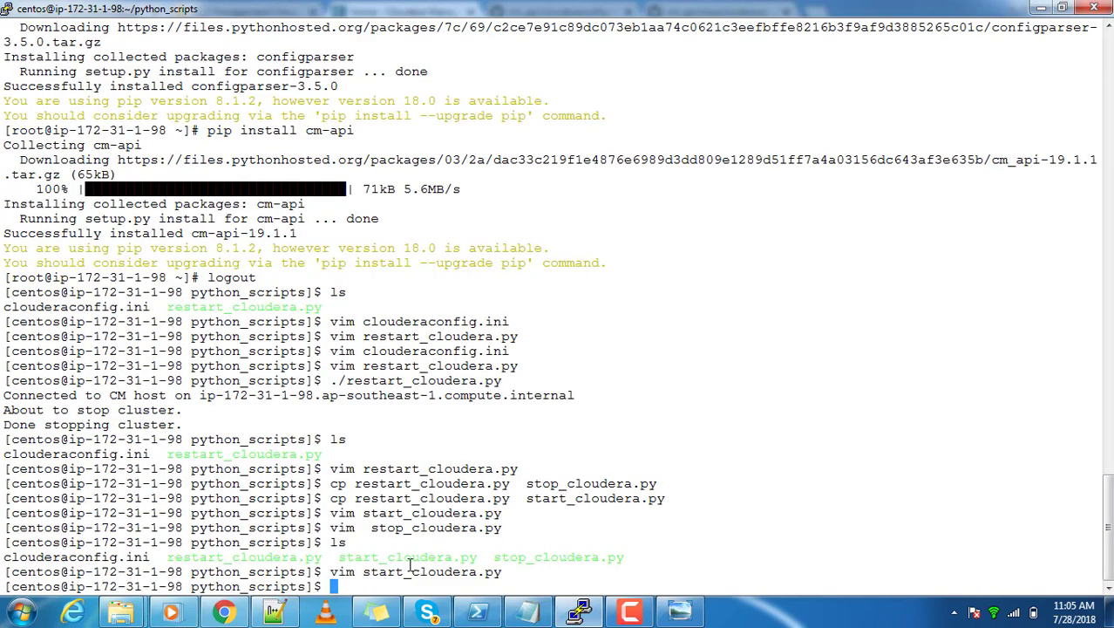
{"action": "left_click", "coordinate": [224, 610]}
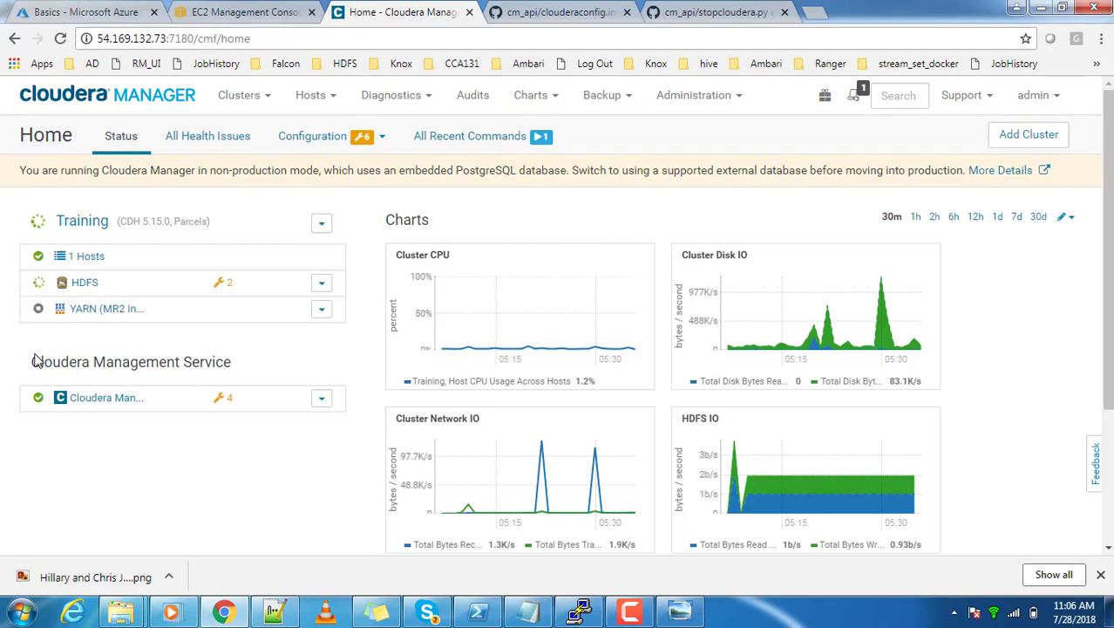
{"action": "mouse_move", "coordinate": [131, 361]}
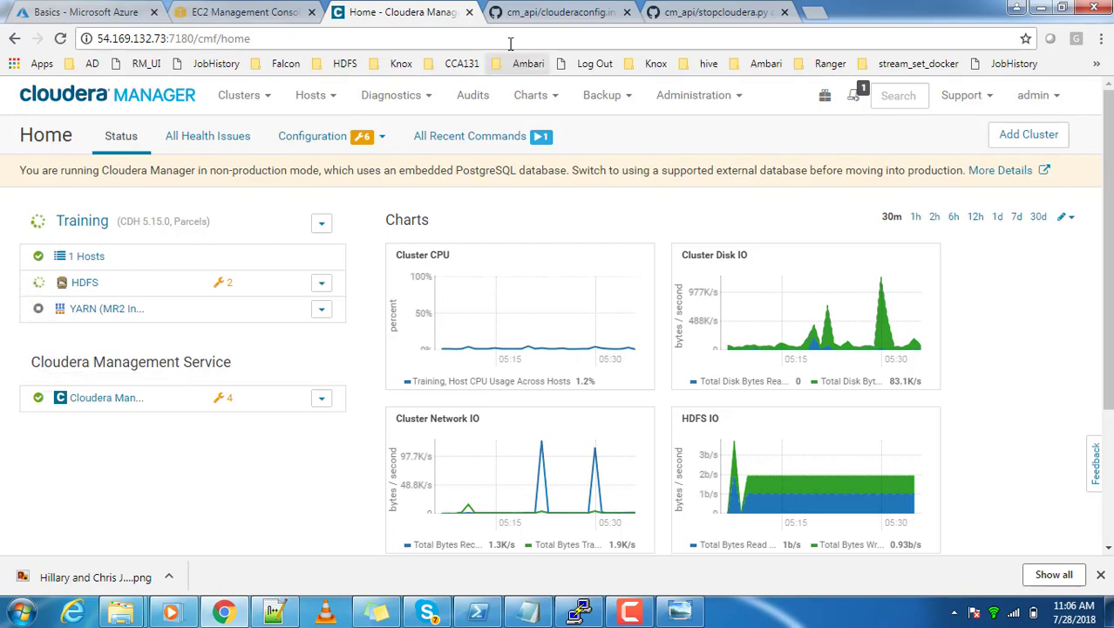
Watch Training's Start command finish in the running commands list, then close the list.
{"action": "left_click", "coordinate": [469, 136]}
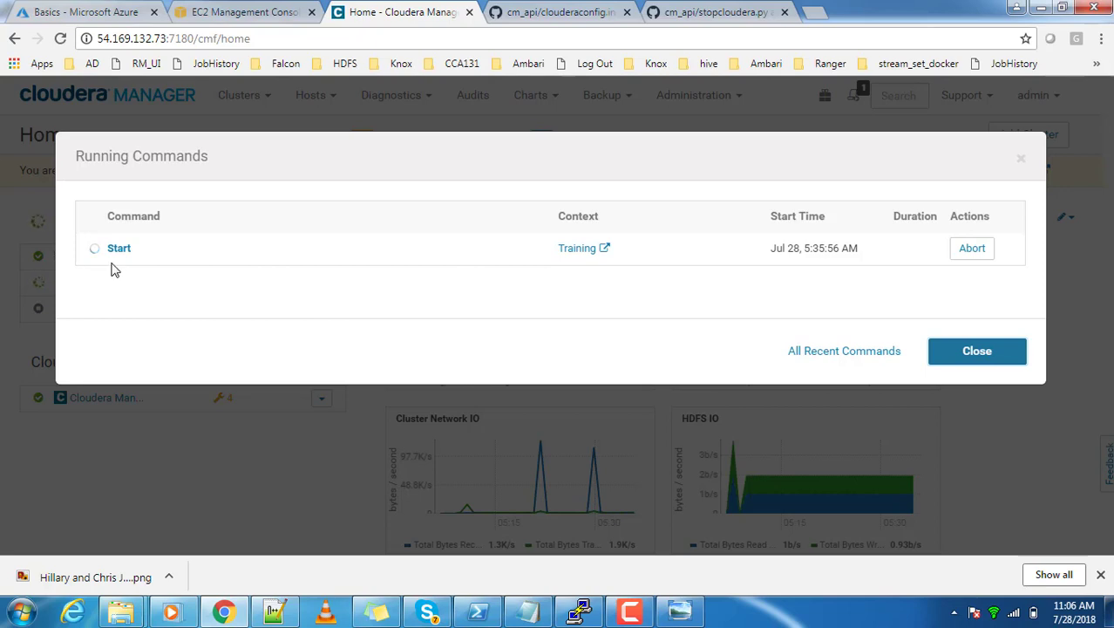
{"action": "mouse_move", "coordinate": [660, 508]}
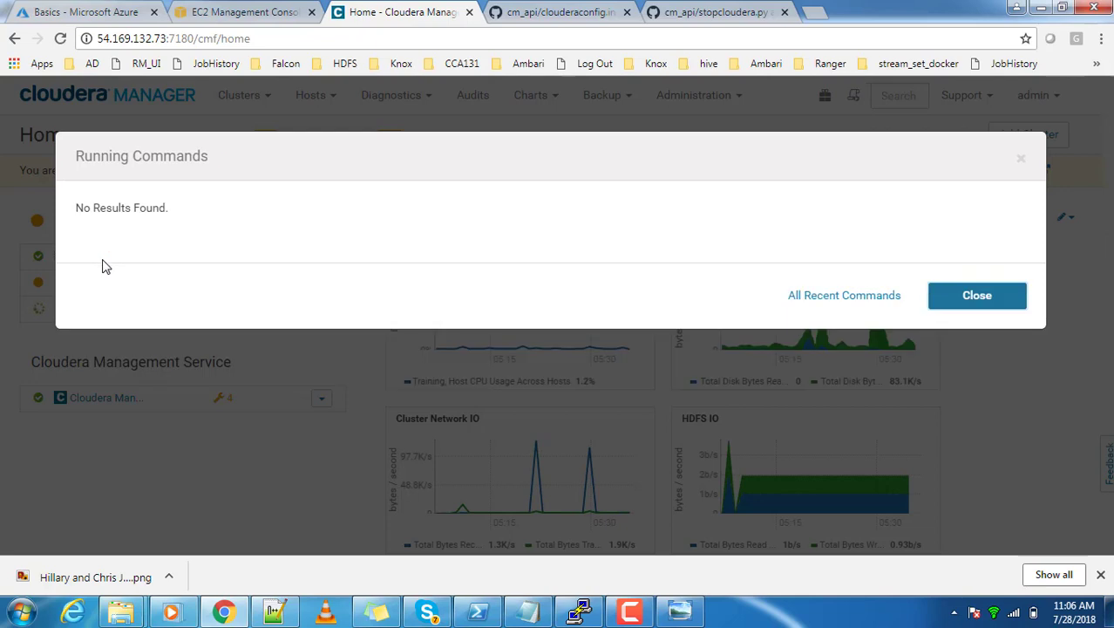
{"action": "mouse_move", "coordinate": [977, 294]}
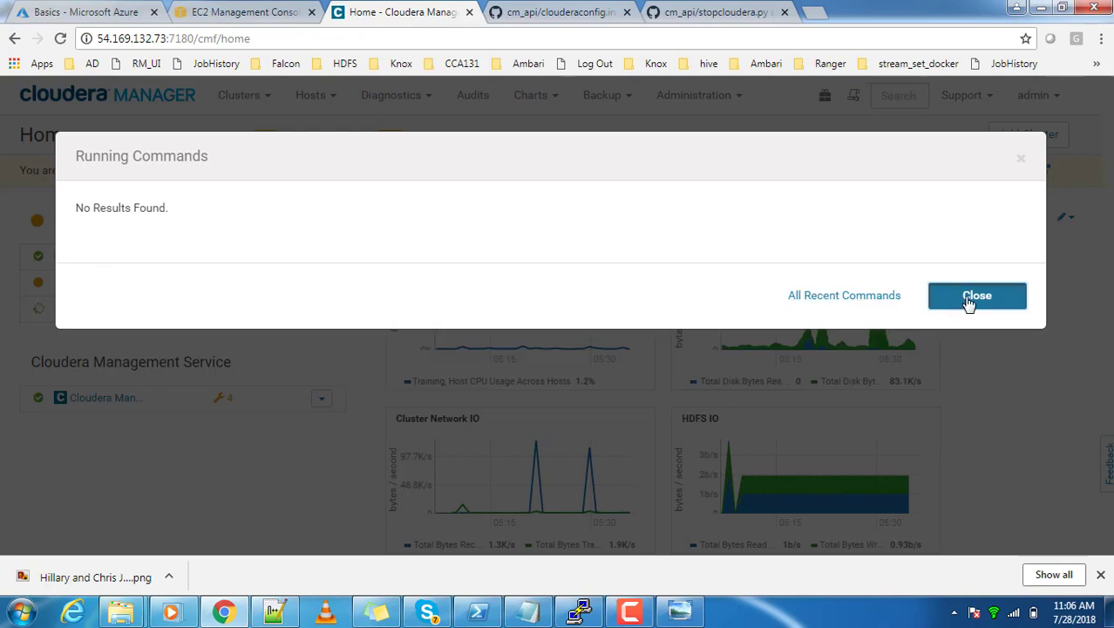
{"action": "left_click", "coordinate": [976, 295]}
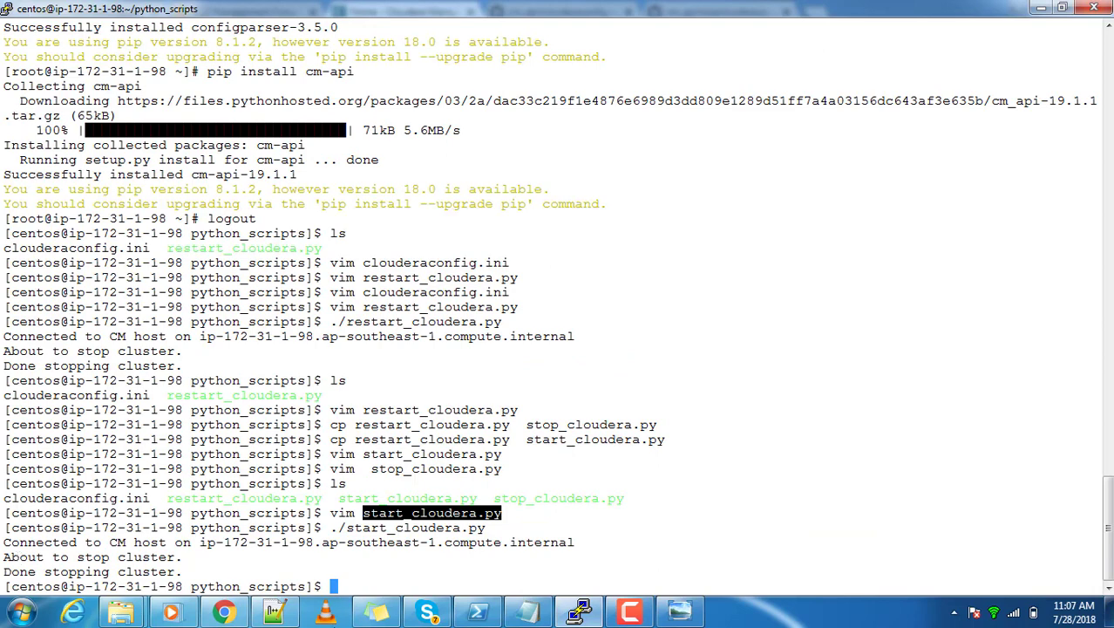
{"action": "mouse_move", "coordinate": [500, 530]}
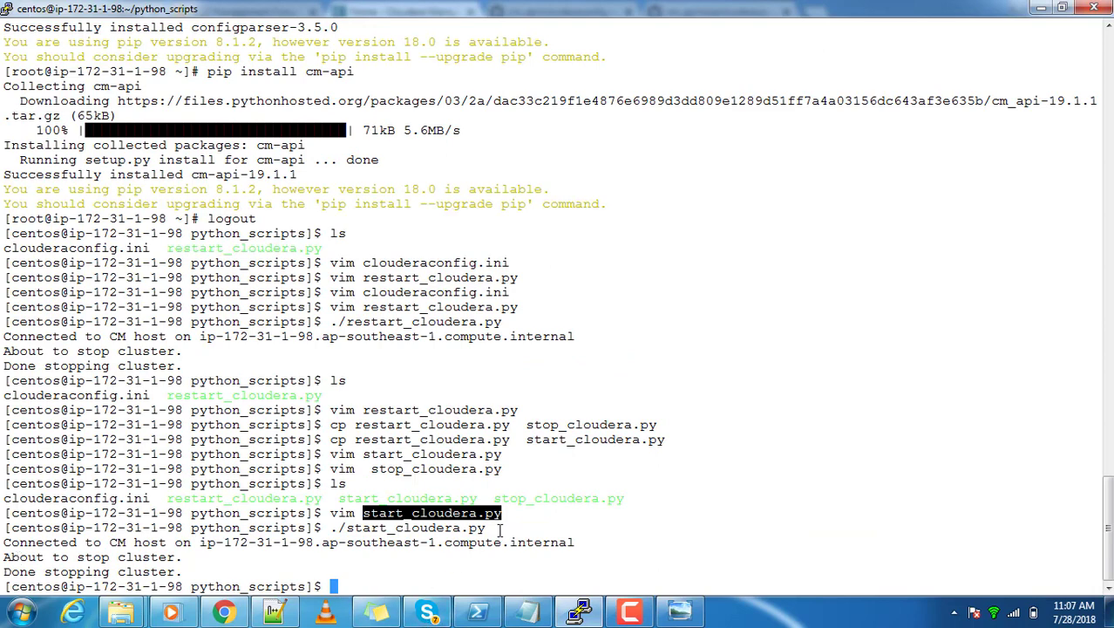